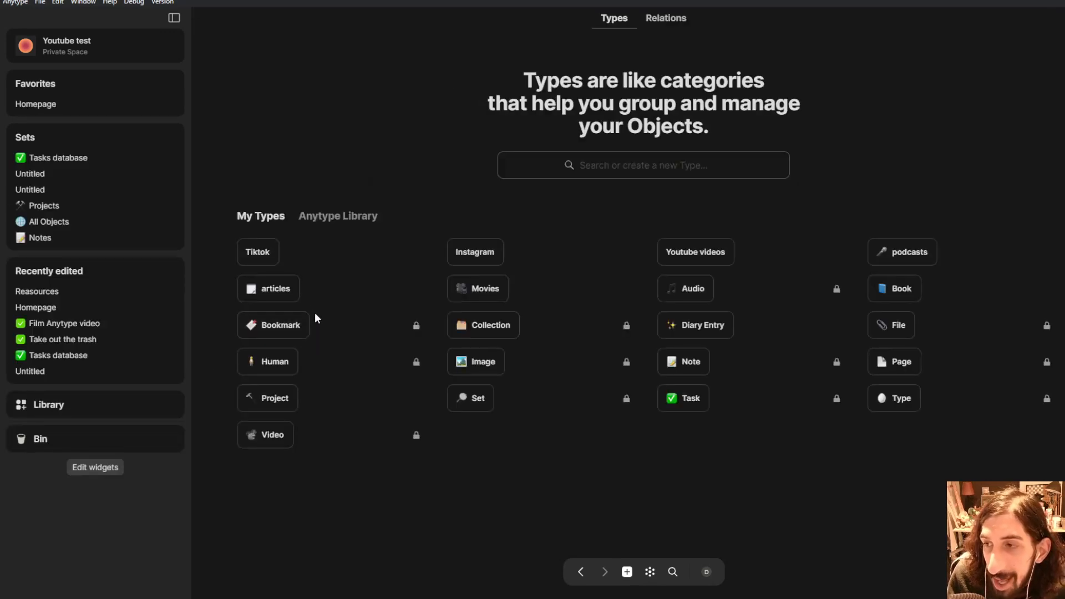
mouse_move(486, 206)
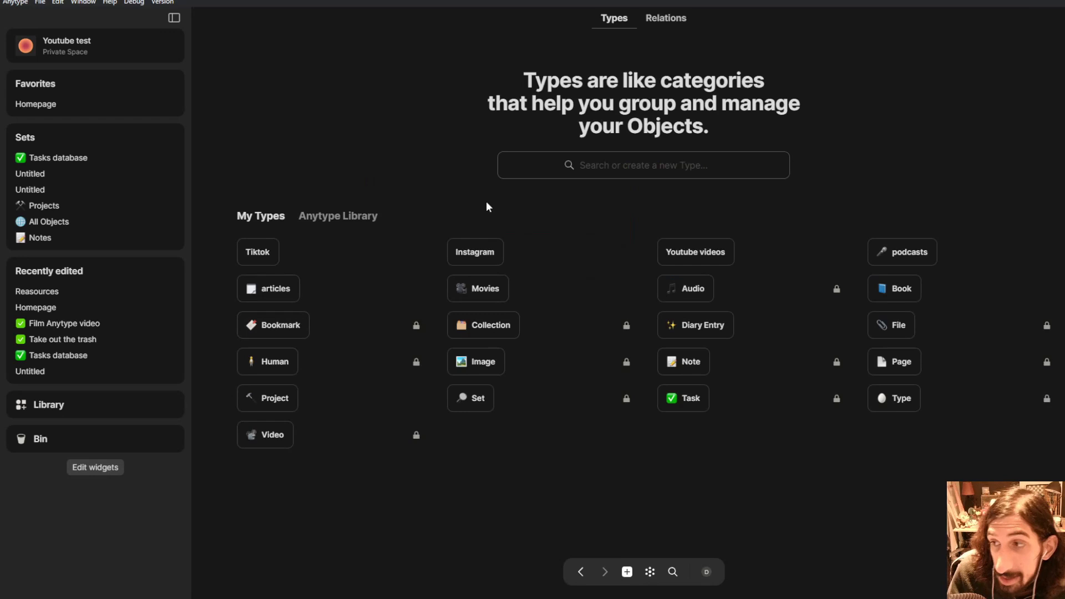
mouse_move(564, 194)
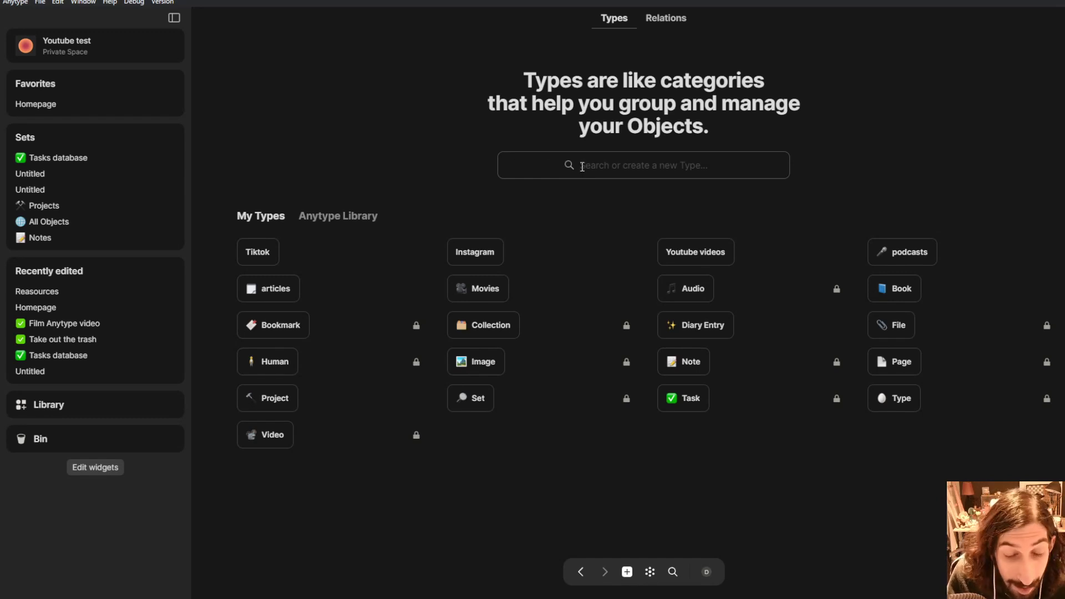
Open the type search listing existing types such as articles, Audio and Book
left_click(642, 164)
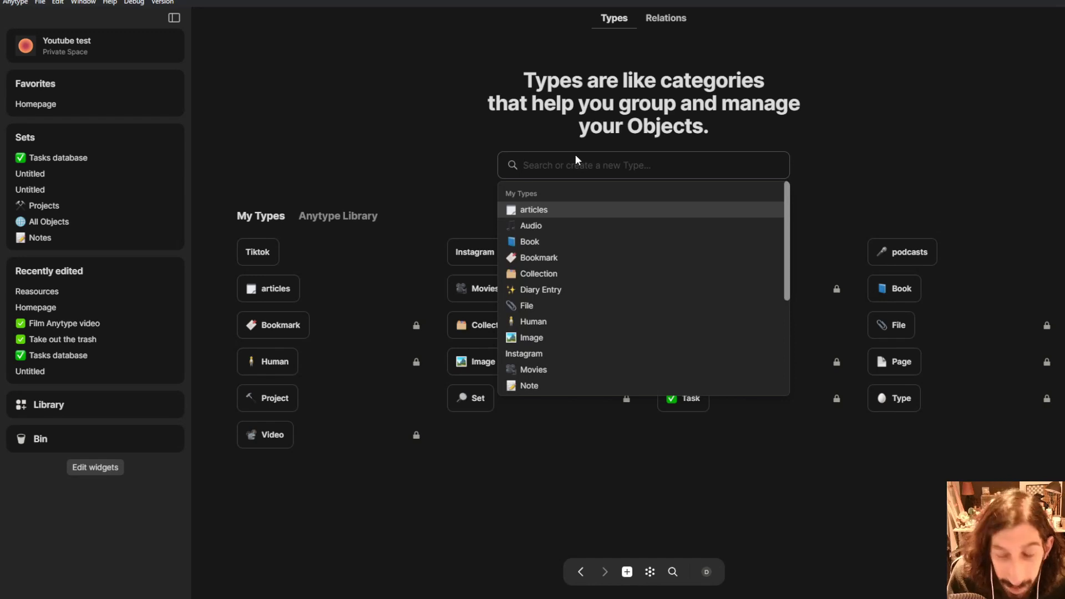
Switch to the personal space, then back to the Youtube test space
left_click(706, 572)
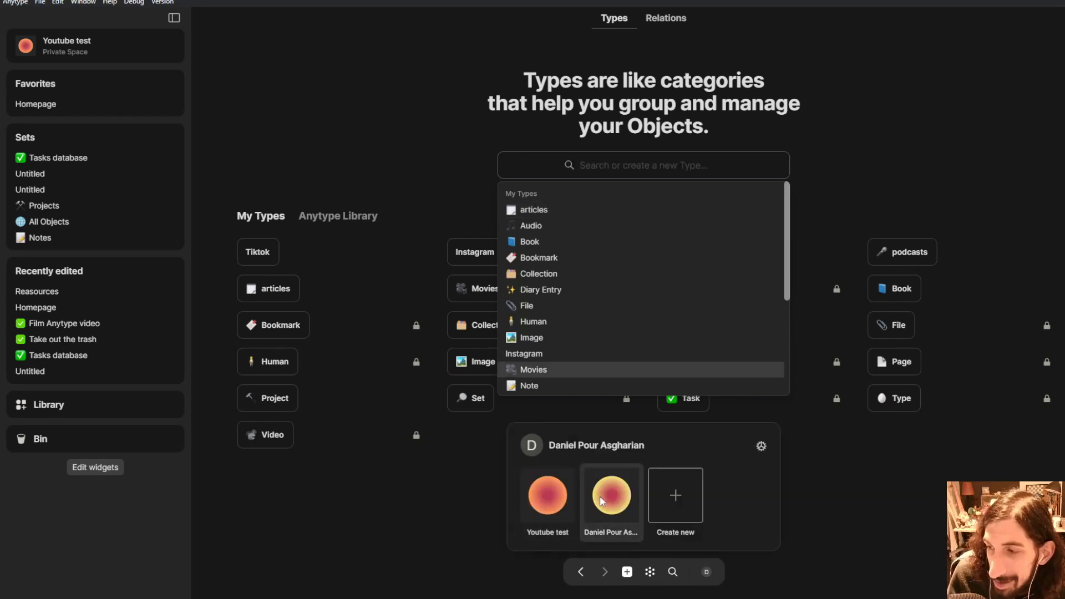
left_click(610, 494)
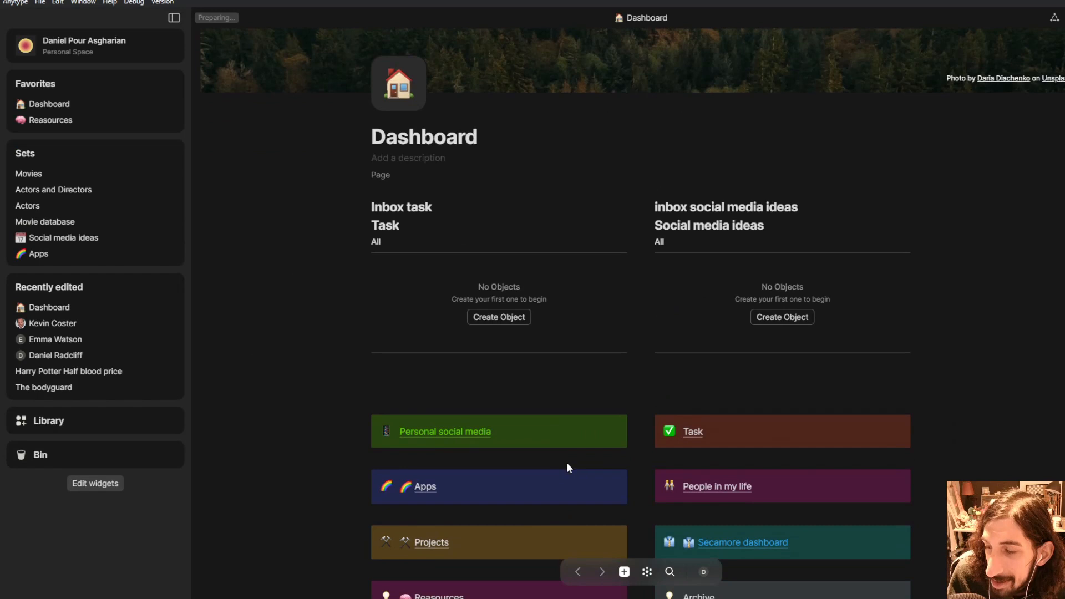
scroll("down", 3)
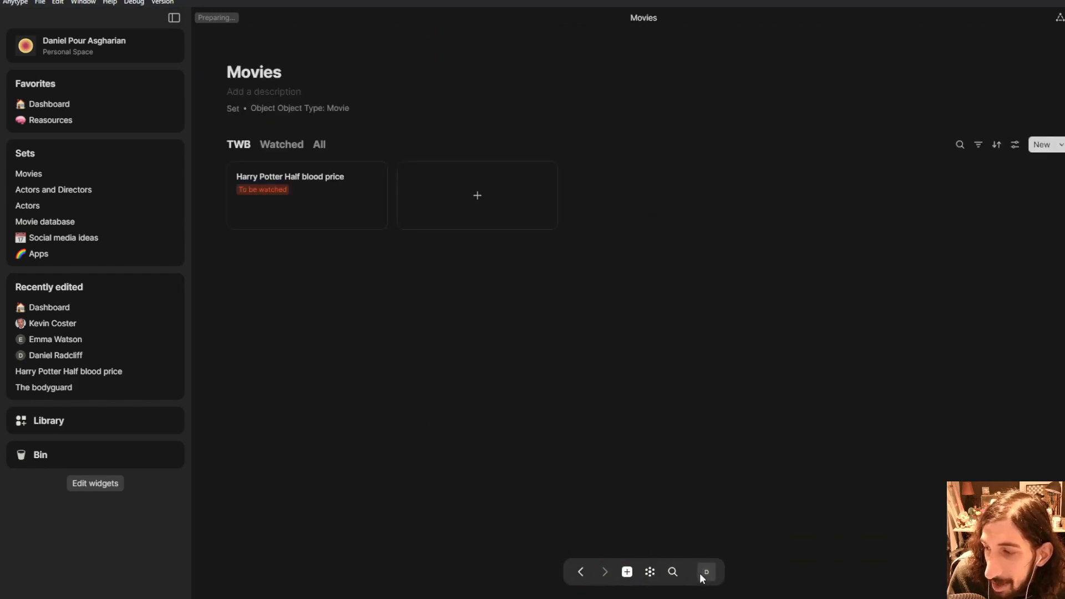
left_click(705, 572)
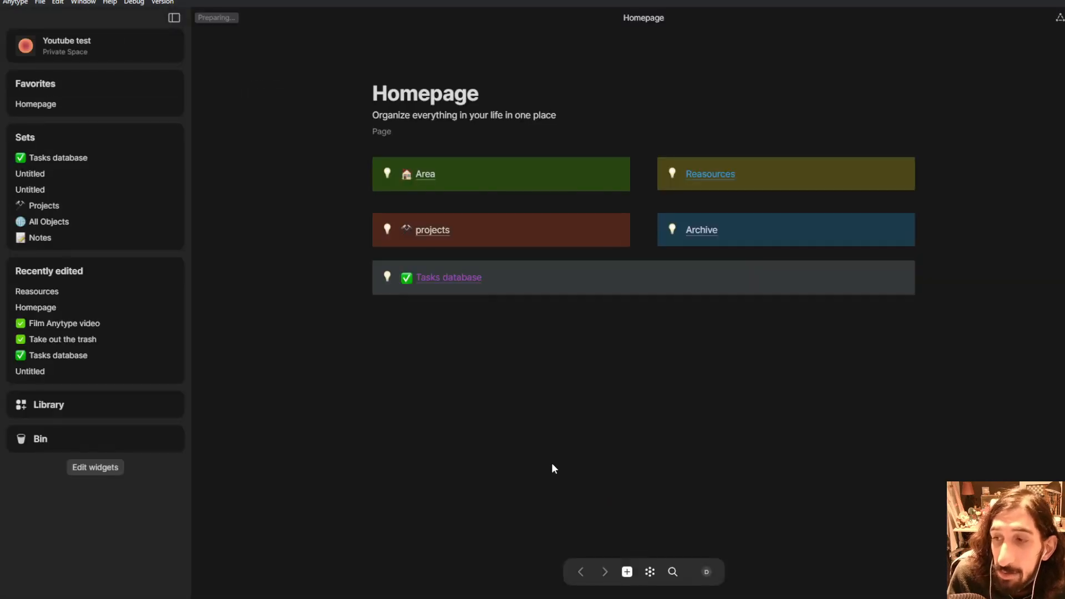
mouse_move(340, 454)
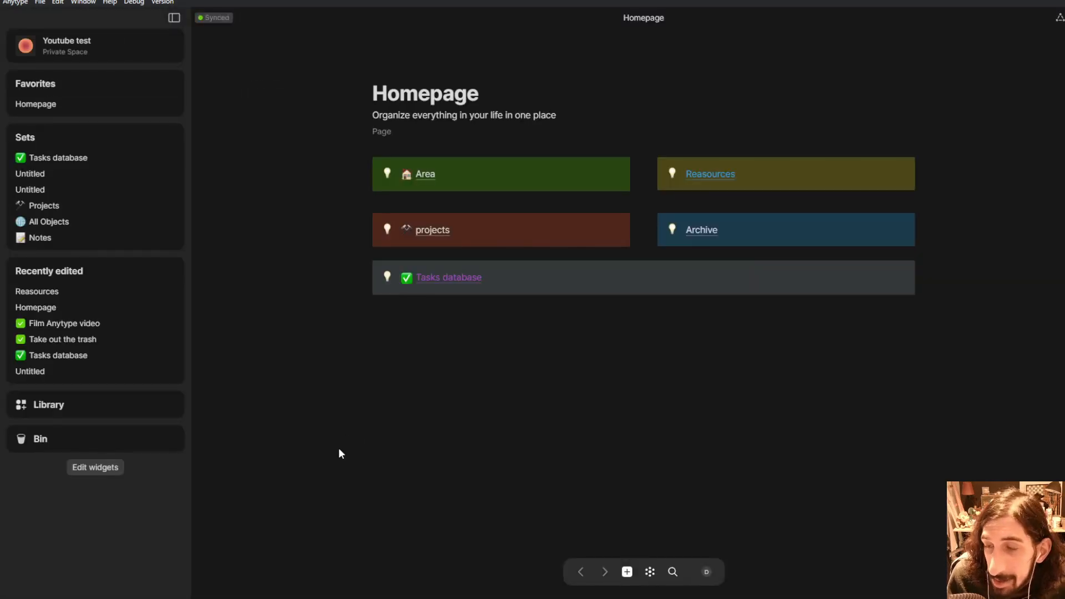
Create a new type named 'habits' from the Types library
left_click(48, 405)
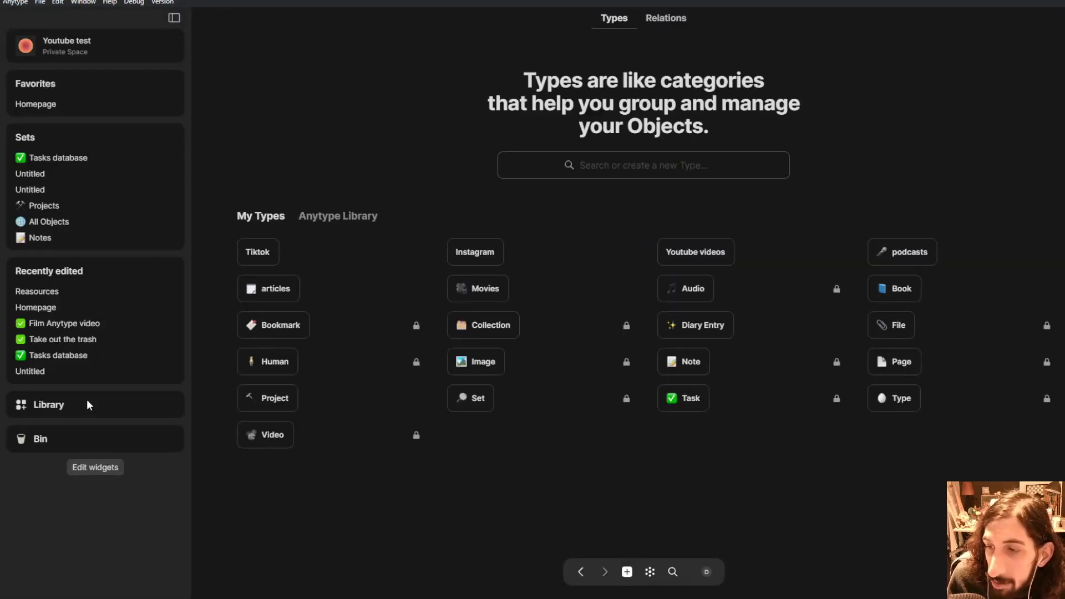
left_click(643, 165)
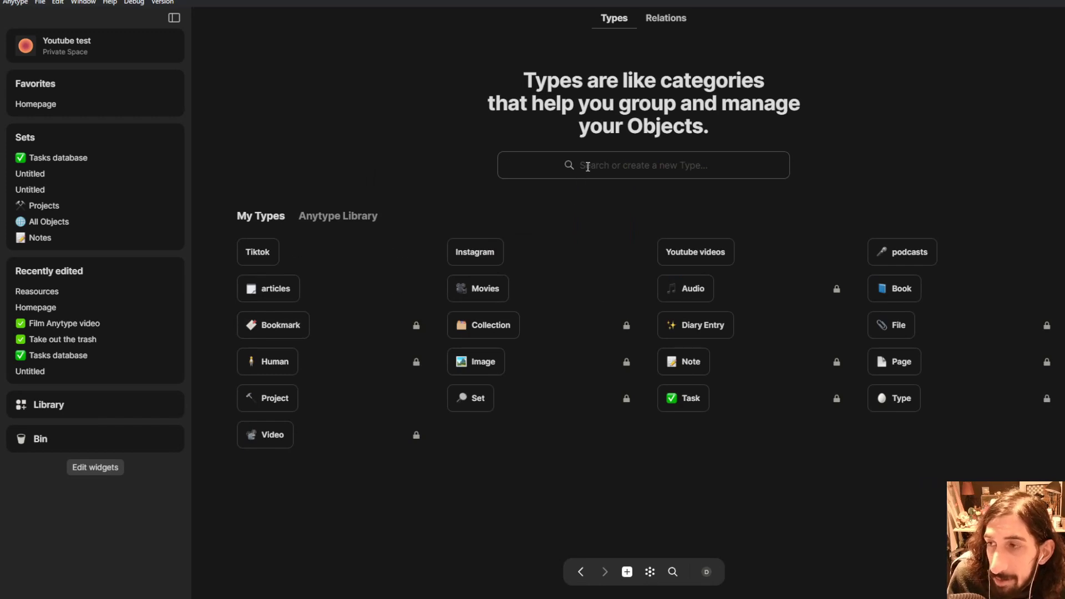
type("ha")
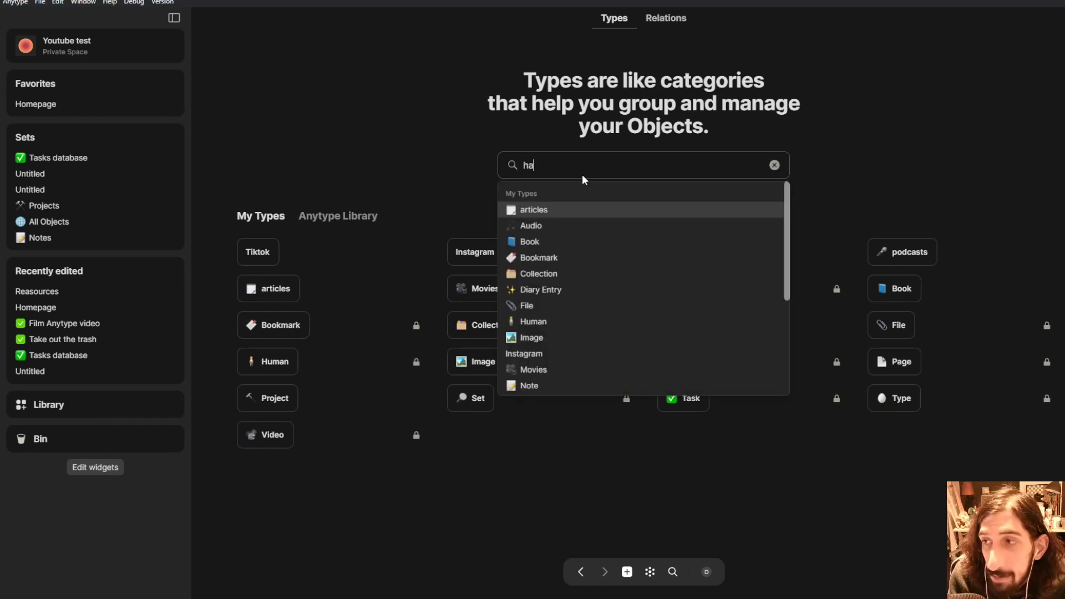
type("bits")
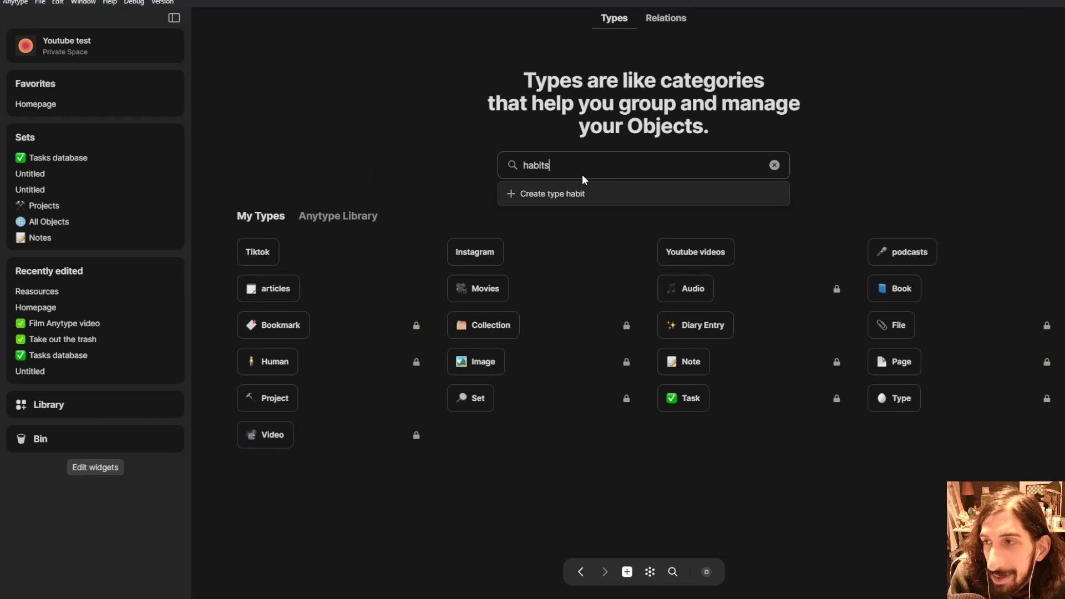
left_click(550, 194)
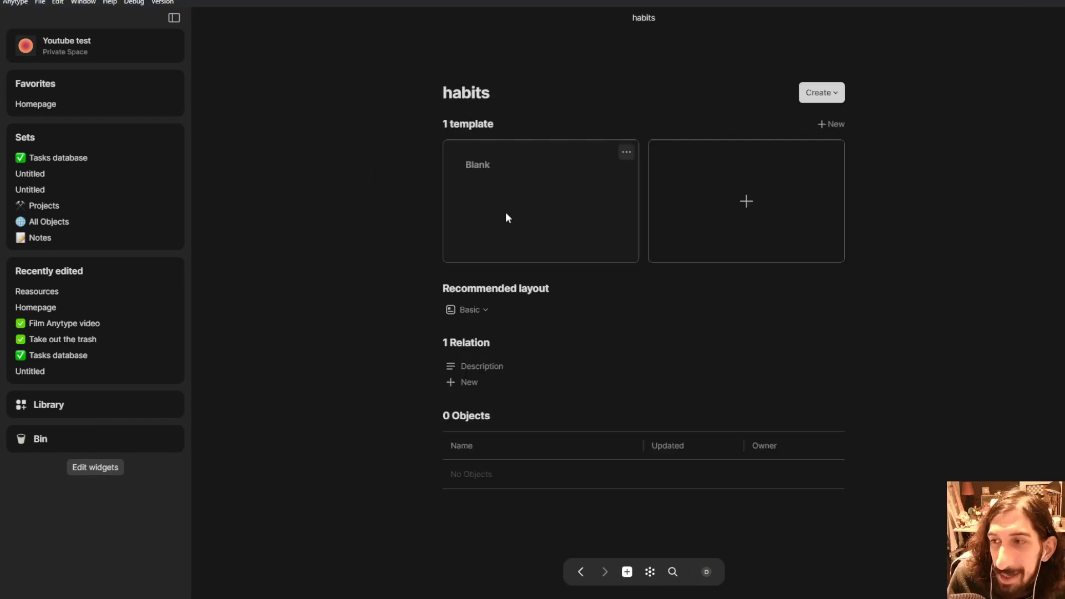
mouse_move(488, 114)
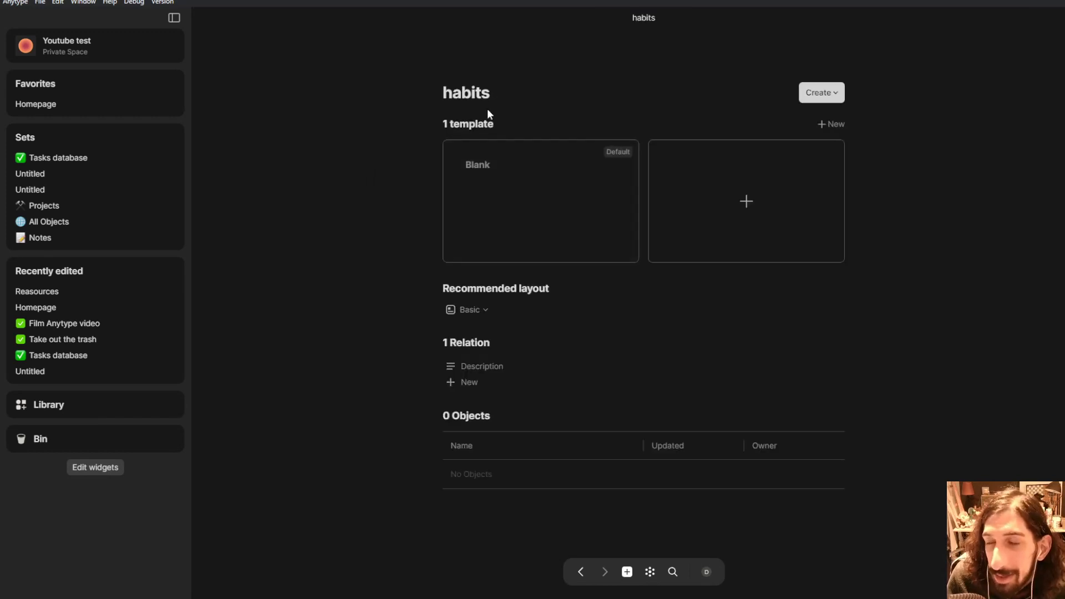
mouse_move(499, 298)
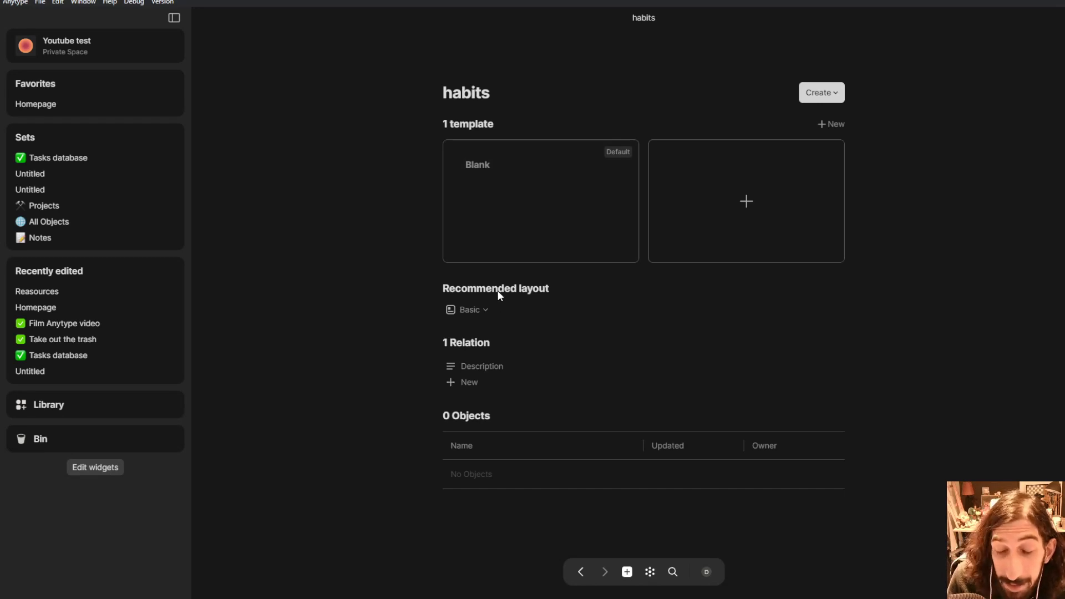
mouse_move(629, 260)
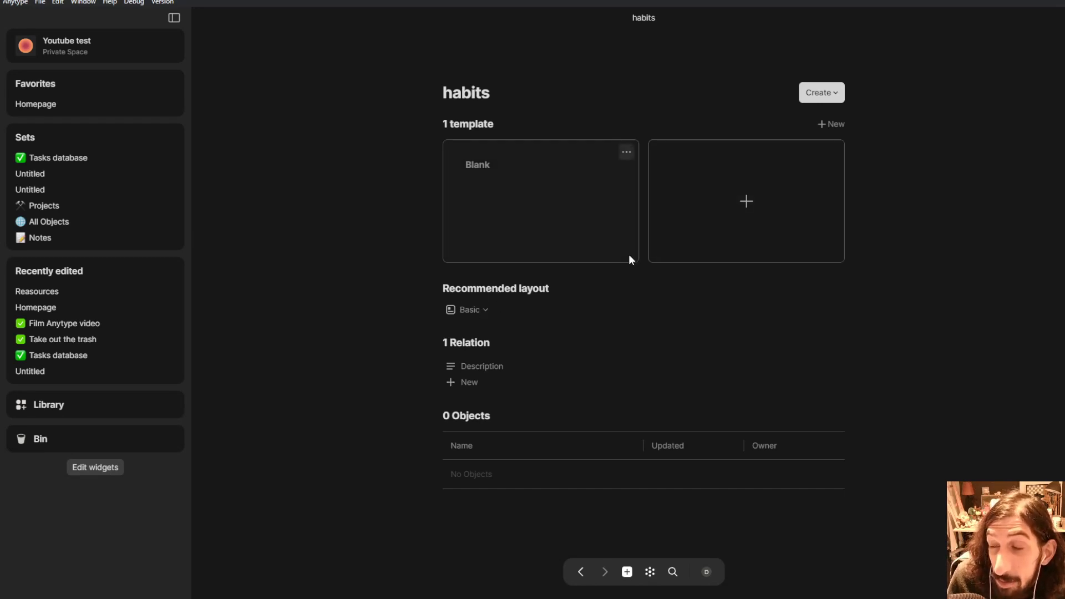
mouse_move(629, 266)
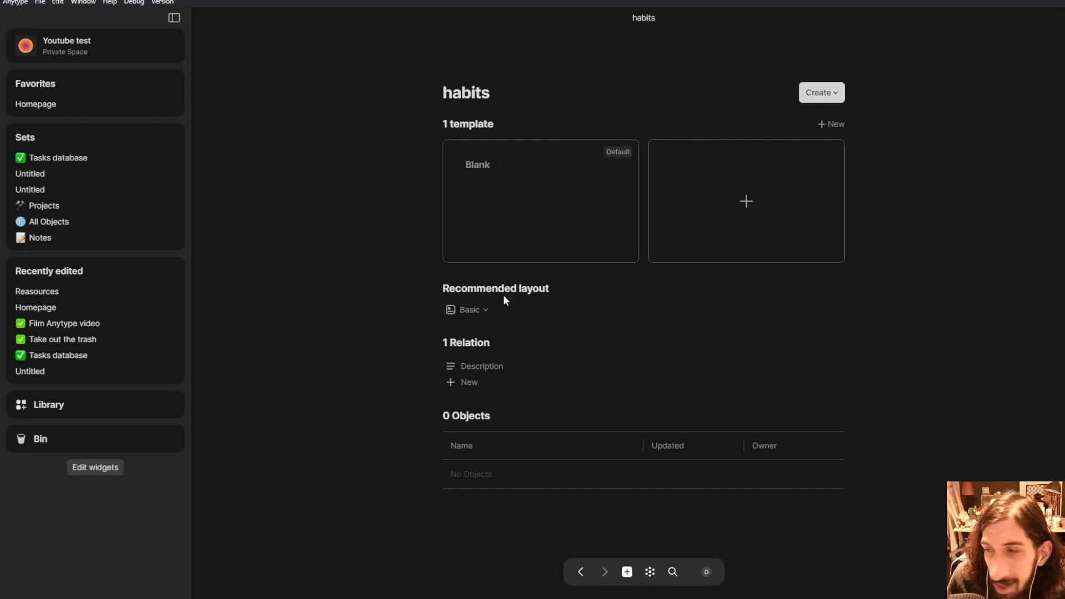
mouse_move(481, 366)
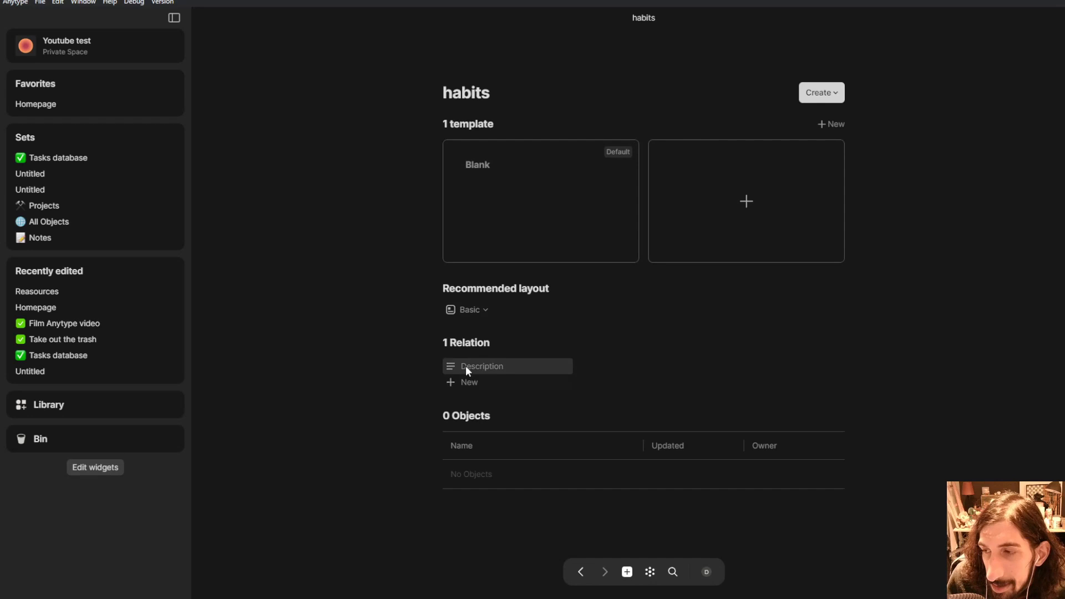
mouse_move(706, 199)
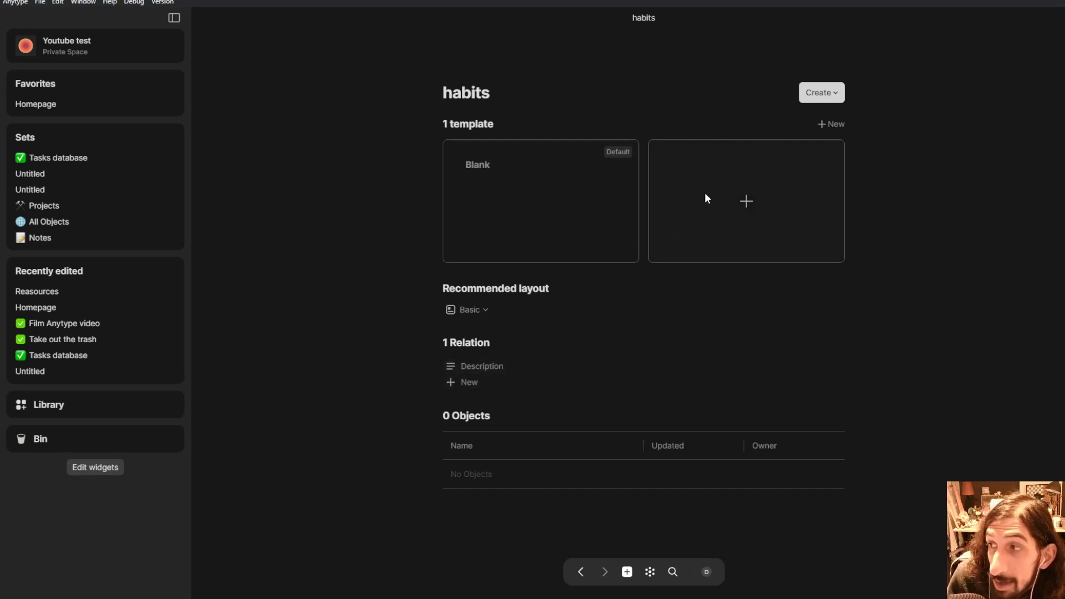
mouse_move(733, 211)
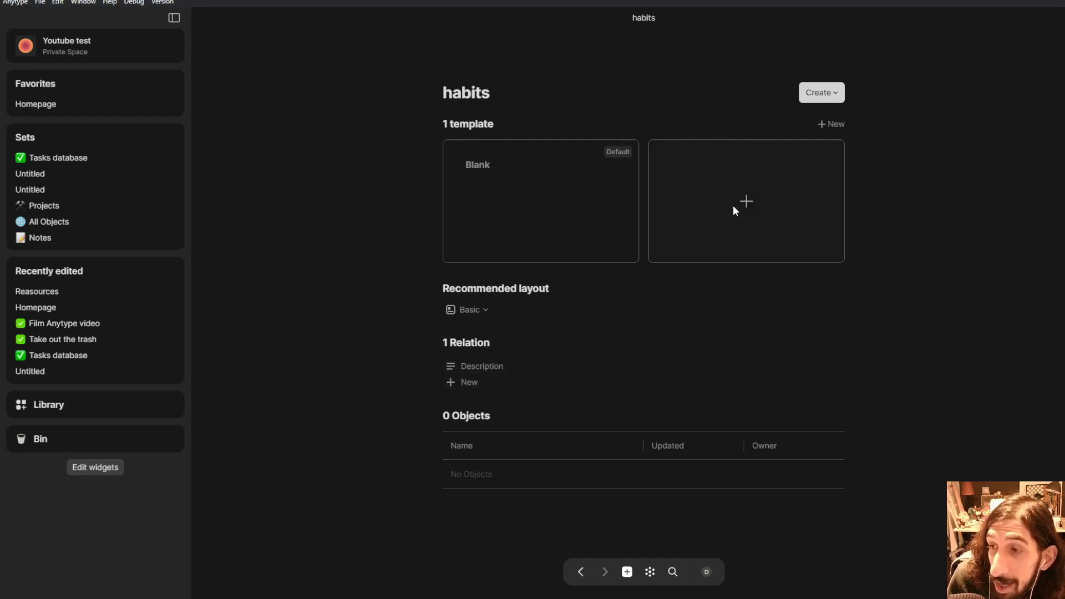
mouse_move(741, 181)
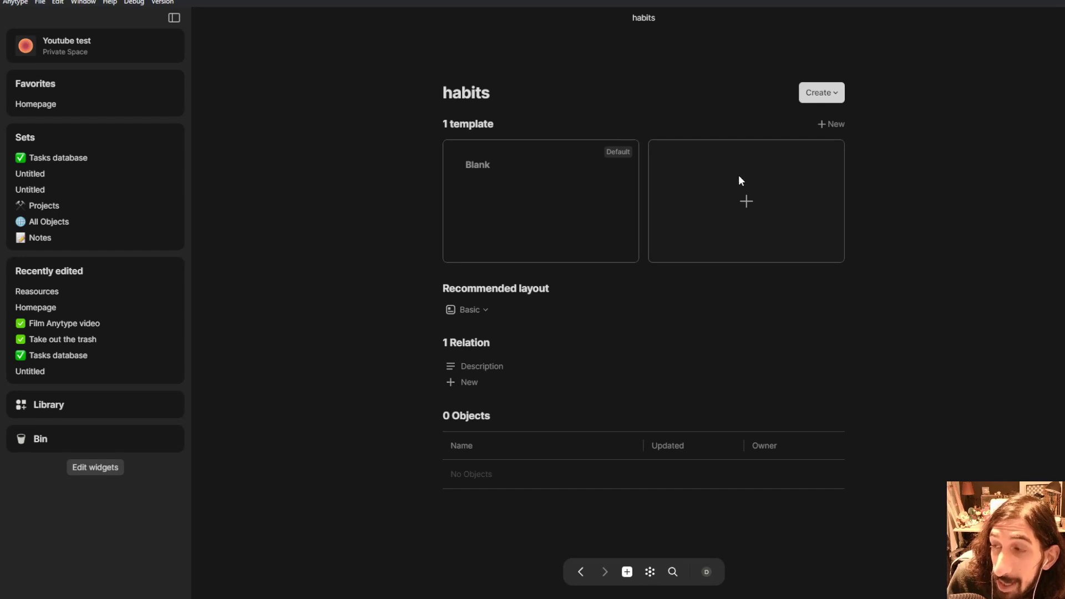
Add an Untitled template to the habits type beside the Blank template
left_click(746, 201)
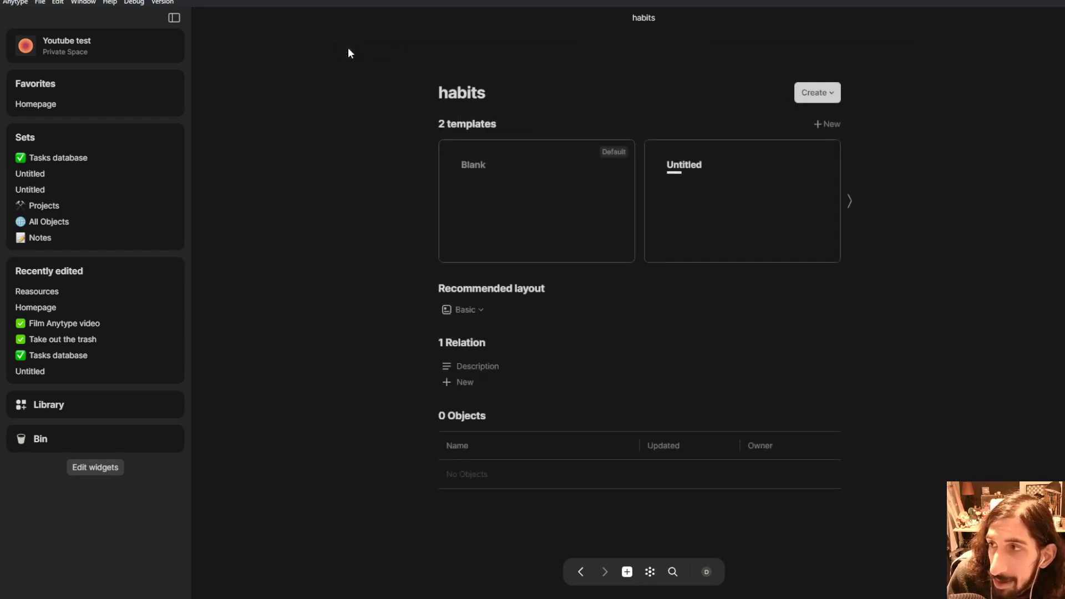
Title the new habits template 'Daily habits' and start an empty body block
left_click(741, 201)
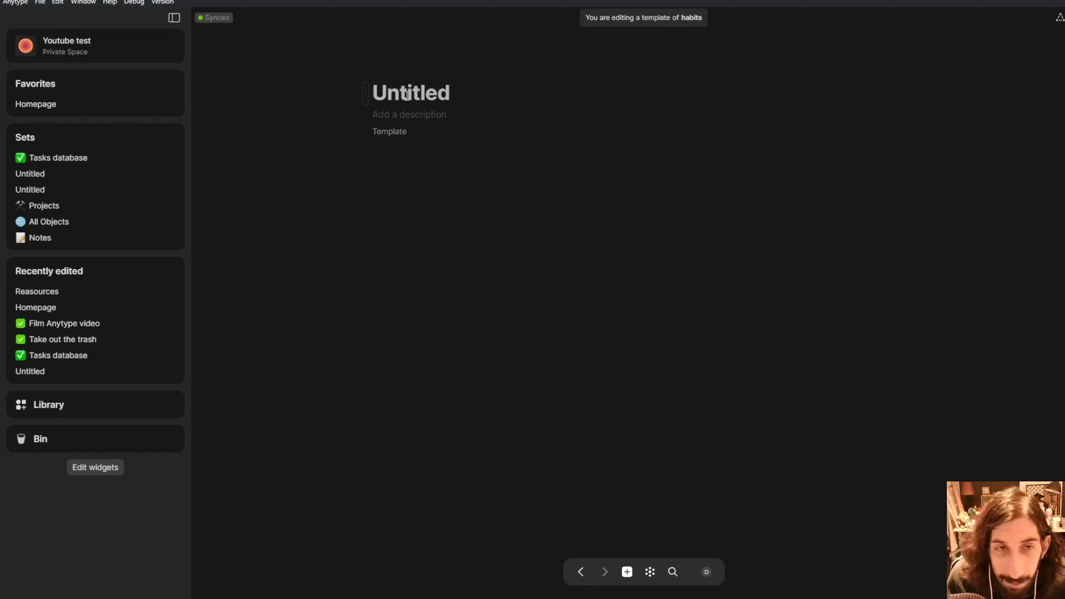
type("Dai")
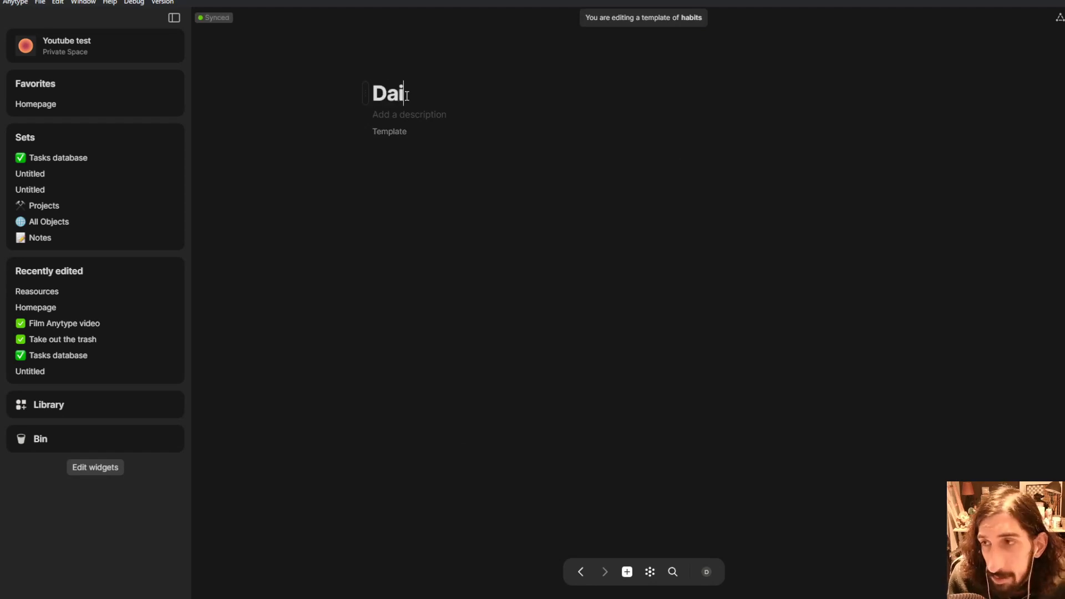
type("ly hBIT")
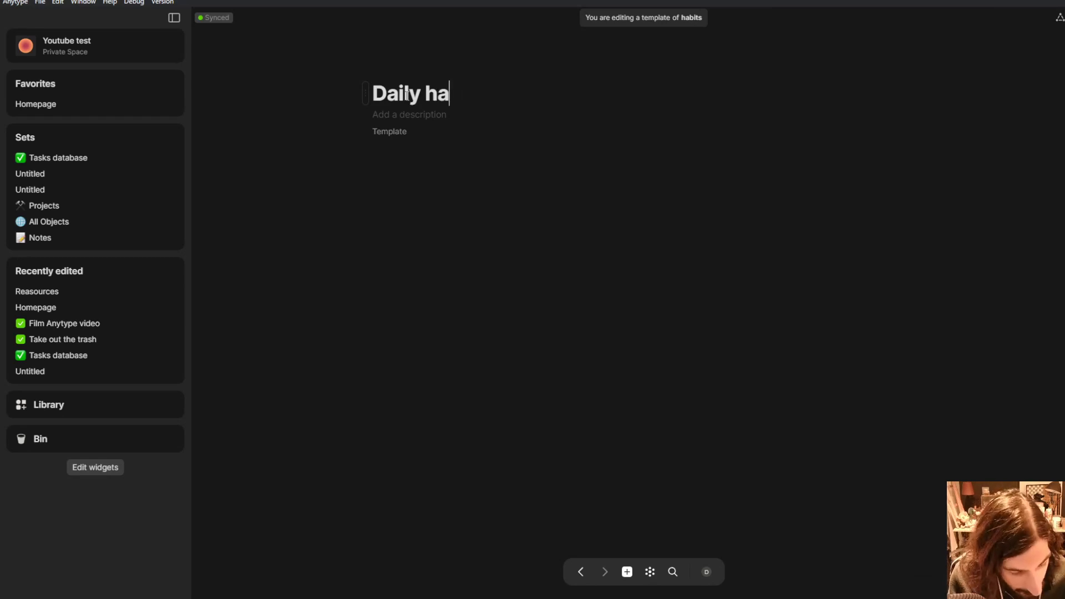
type("bits")
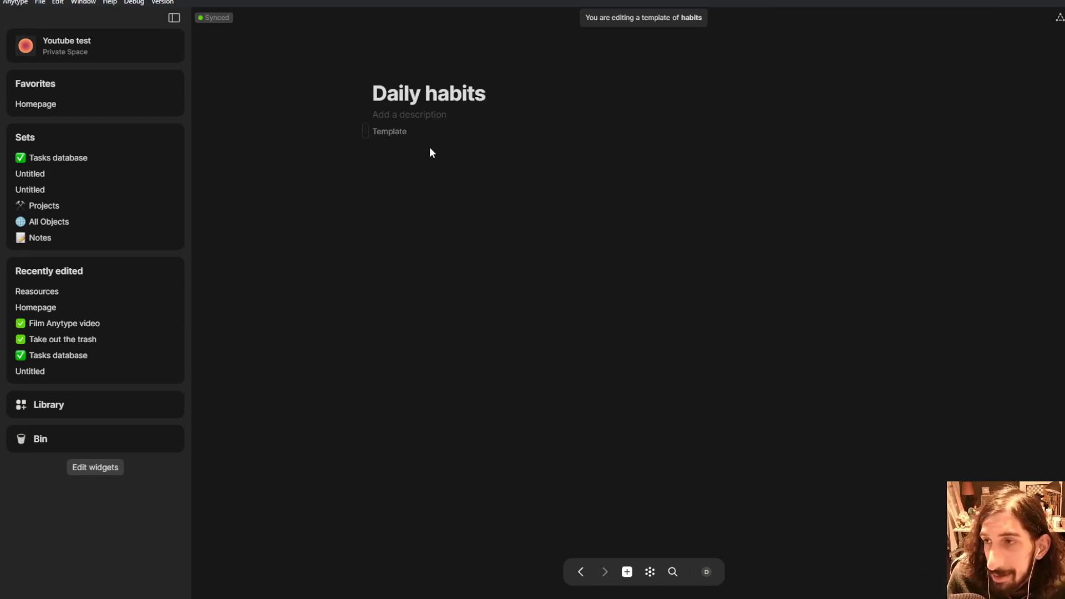
left_click(429, 161)
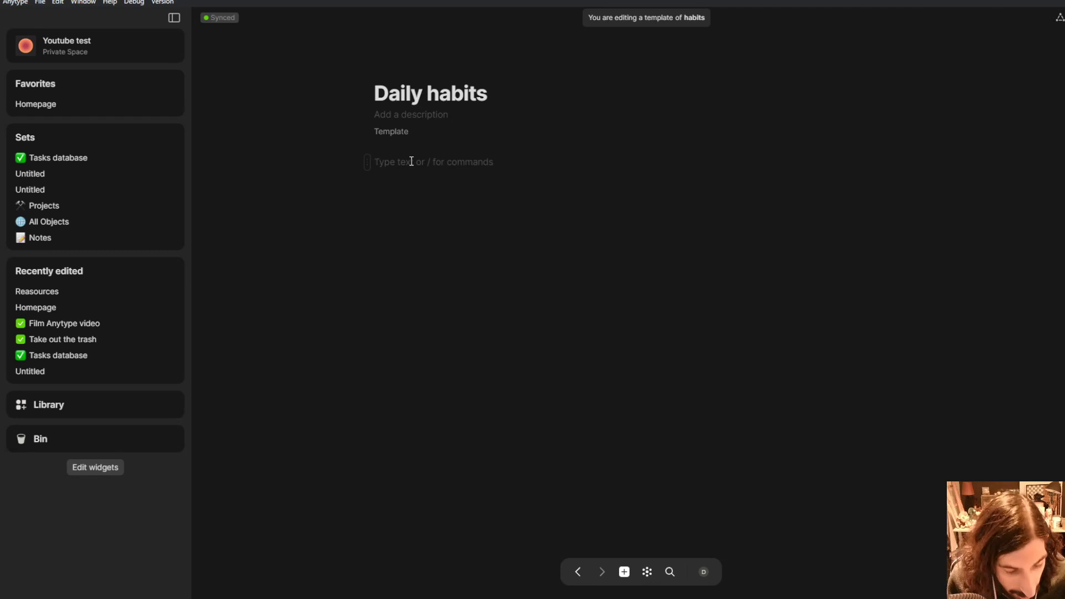
Add /todo checklist items: Go for a walk every day, Journal, Film video short or long
type("/to")
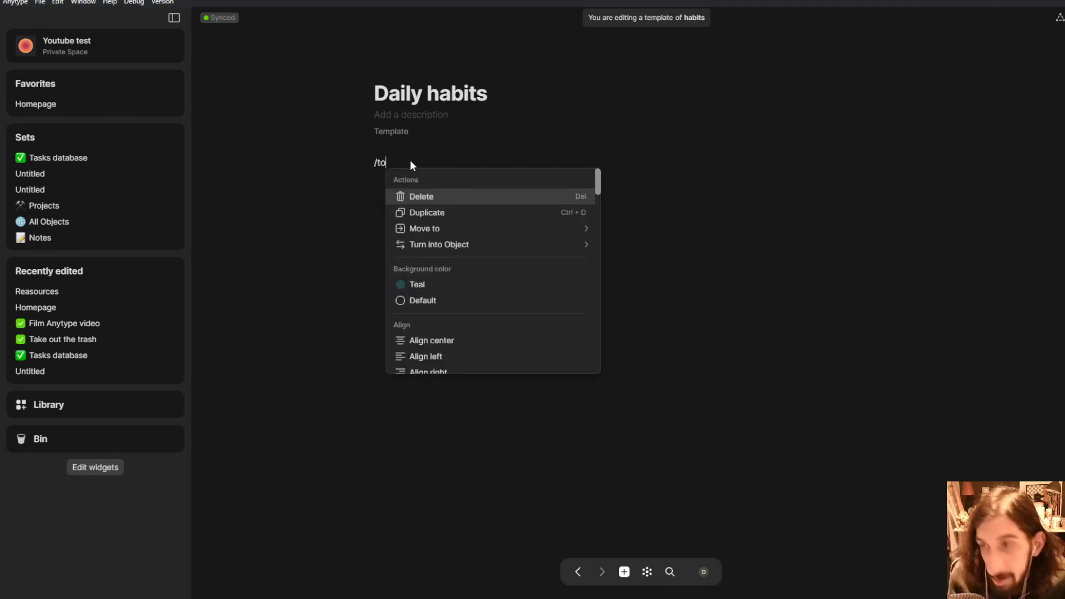
type("do")
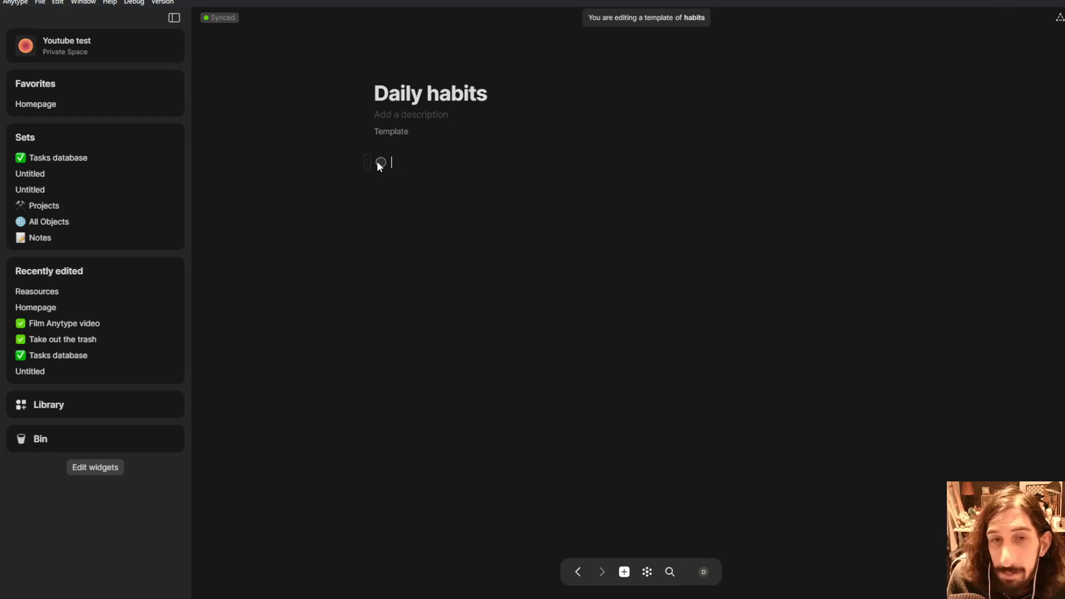
mouse_move(400, 182)
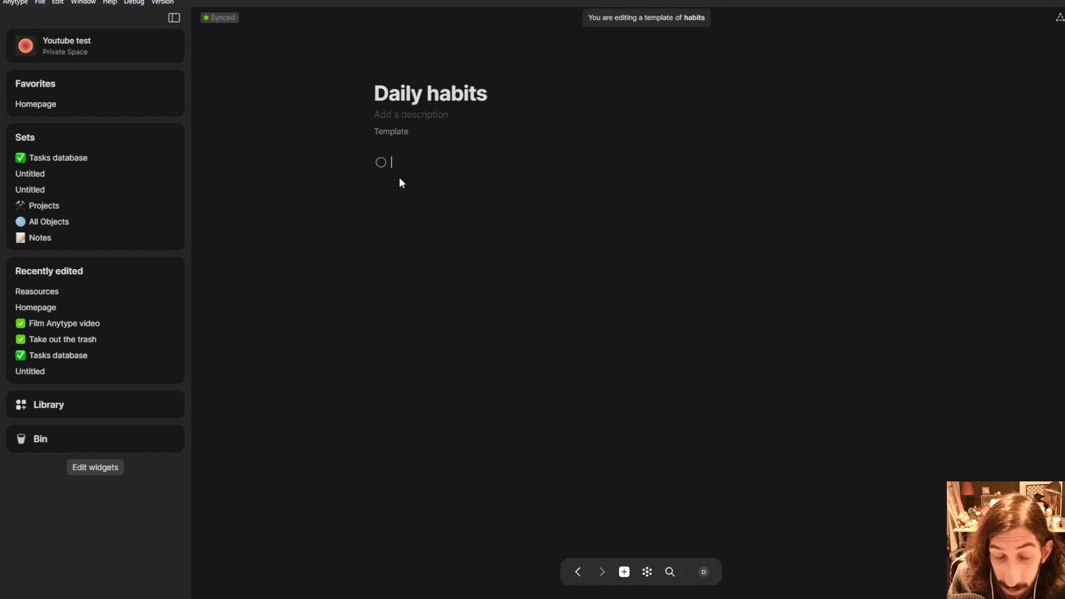
type("Go fo")
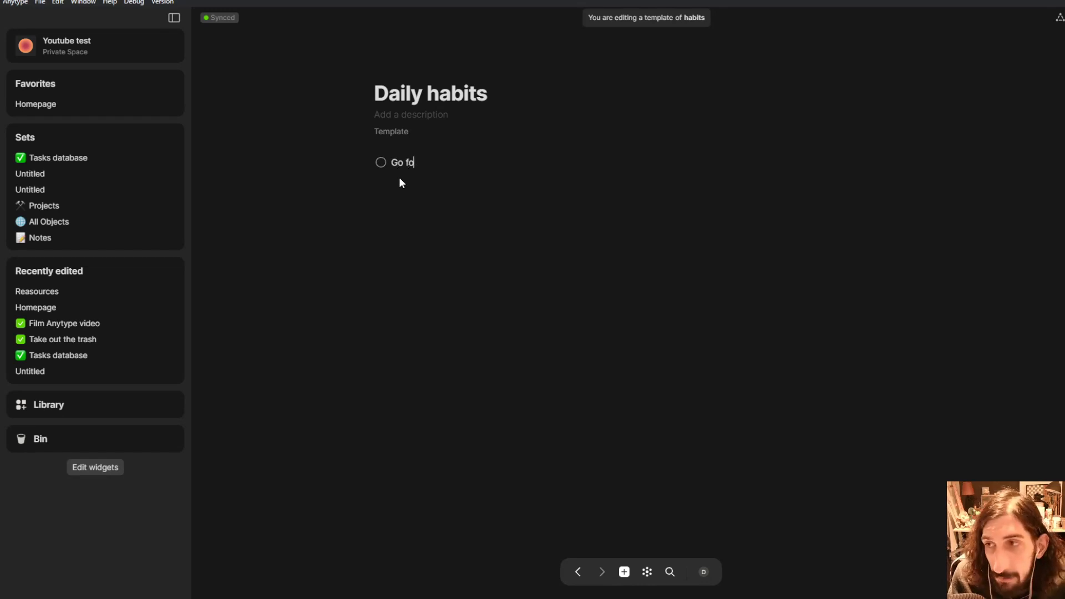
type("r a walk e")
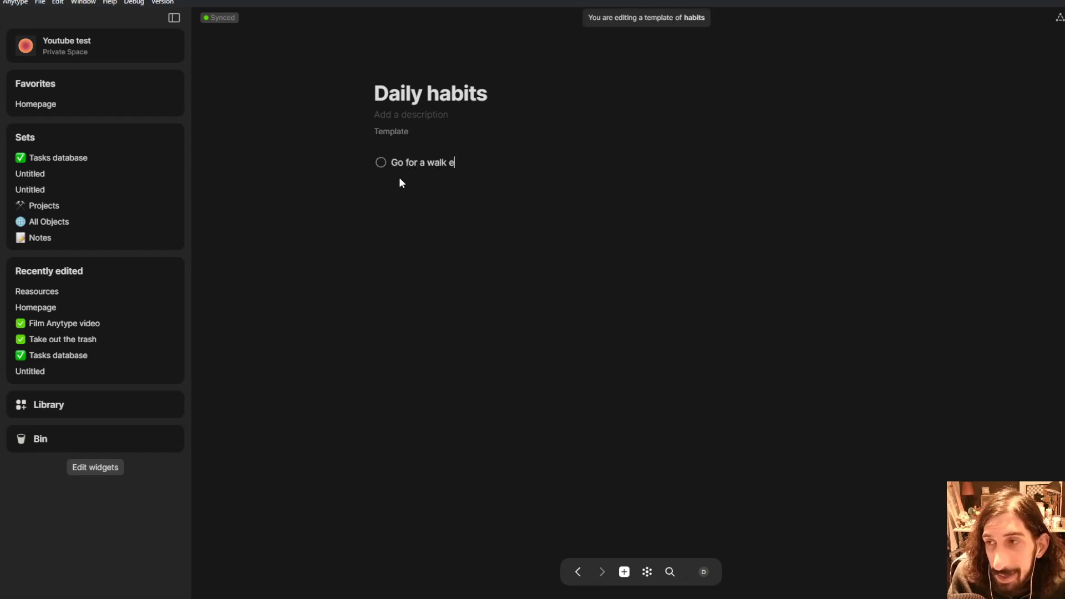
type("very d")
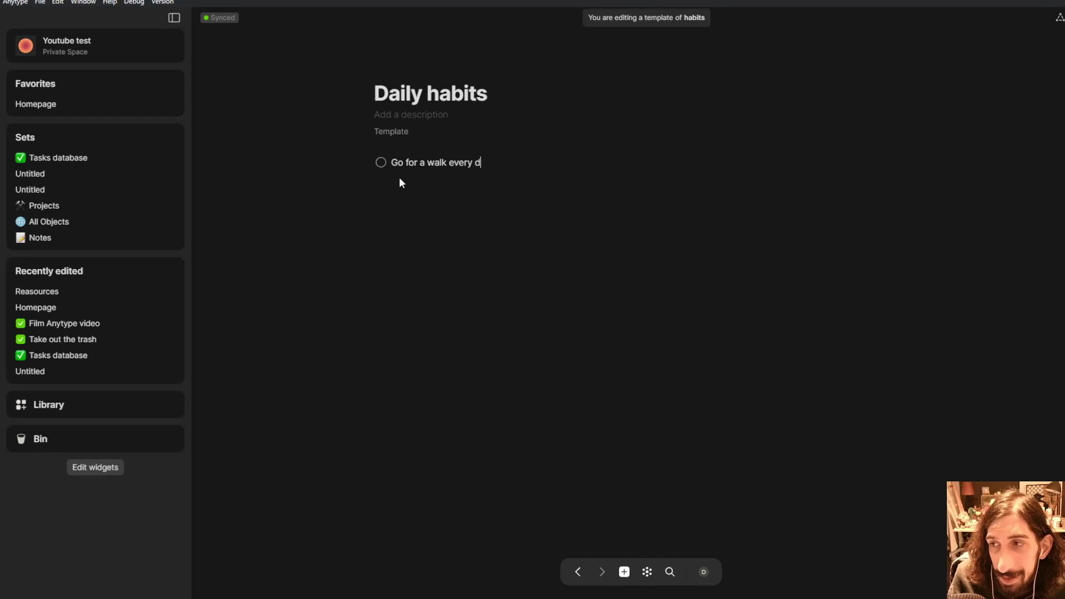
key("enter")
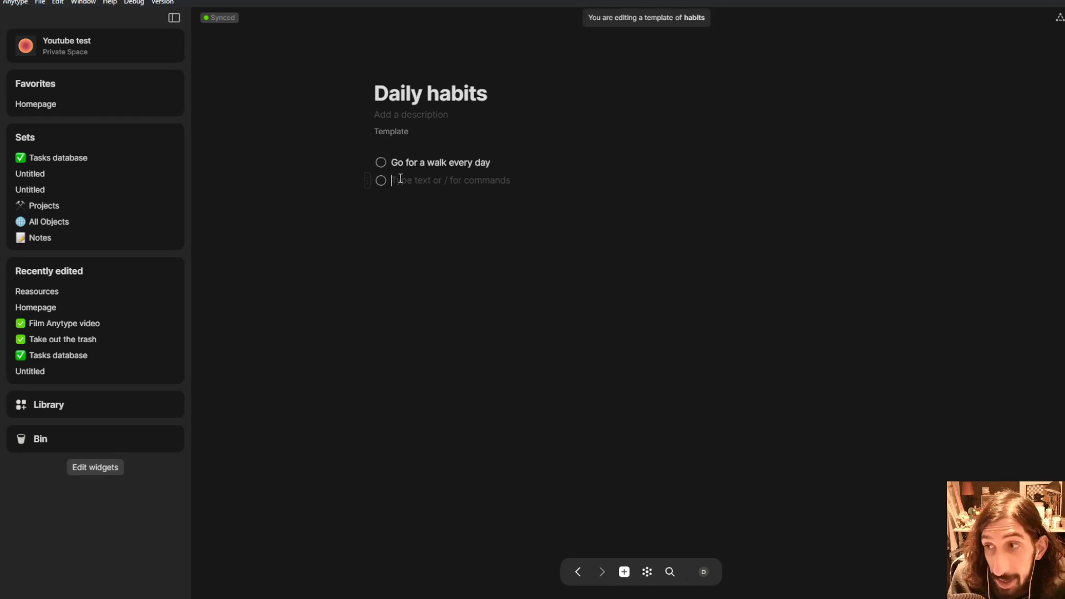
type("Jdur")
type("F")
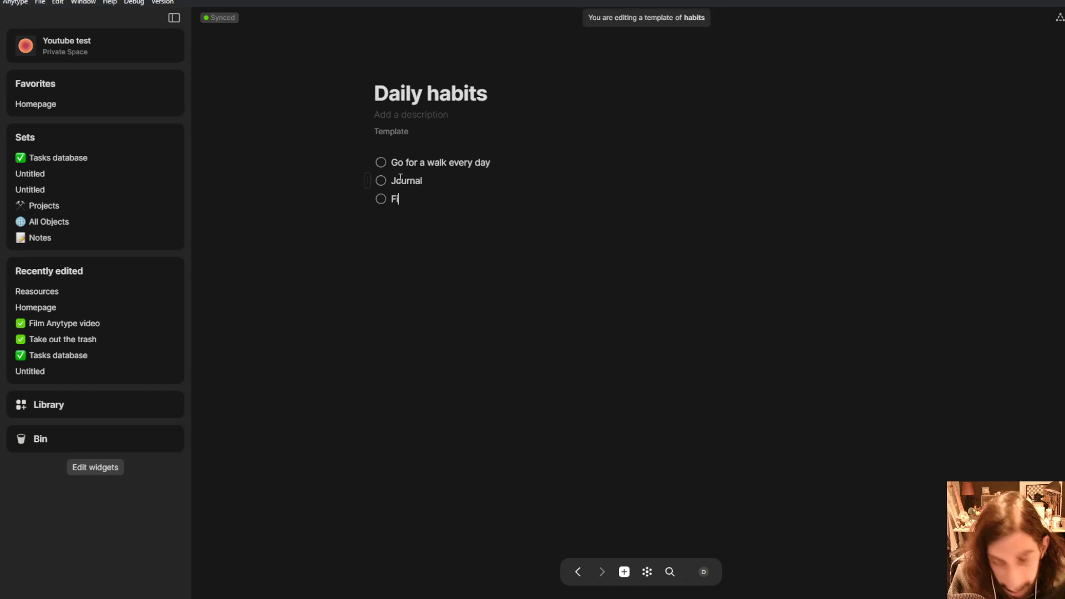
type("lm video")
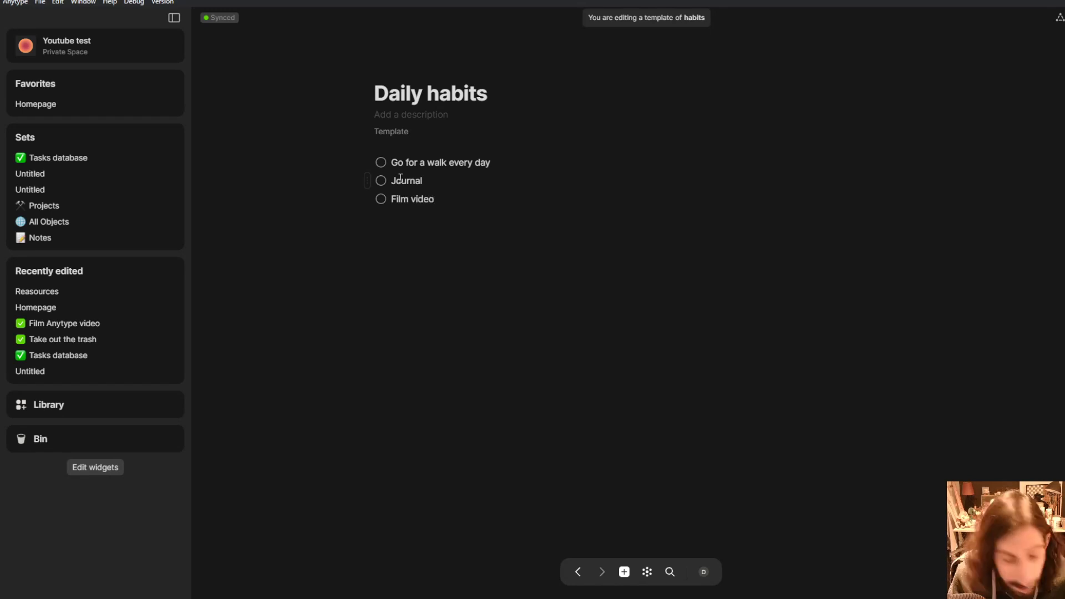
type("short otr")
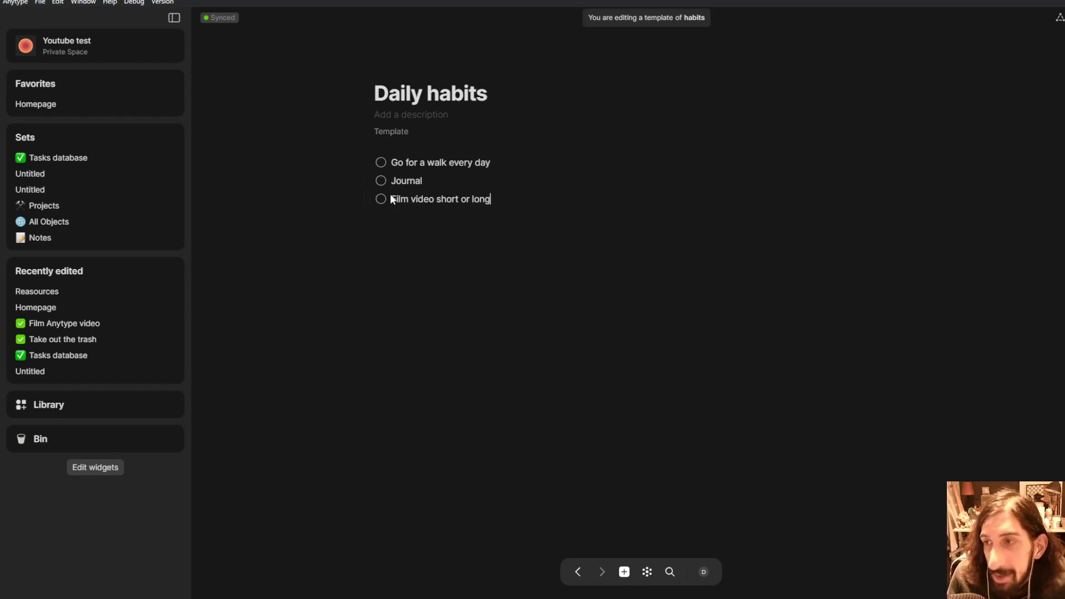
mouse_move(433, 149)
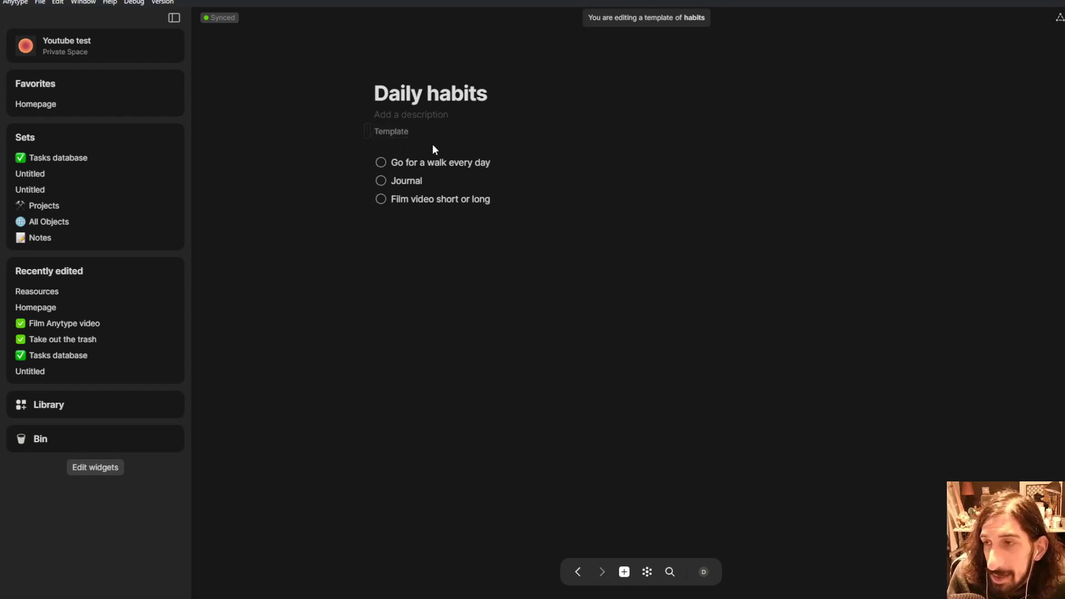
mouse_move(496, 158)
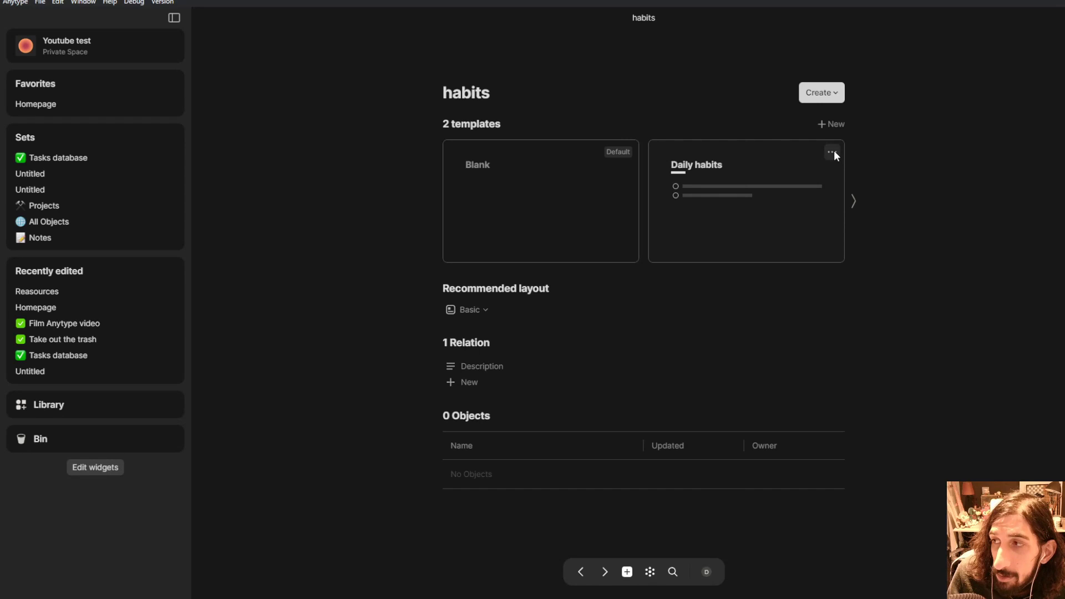
Set Daily habits as the default habits template and reopen it
left_click(832, 152)
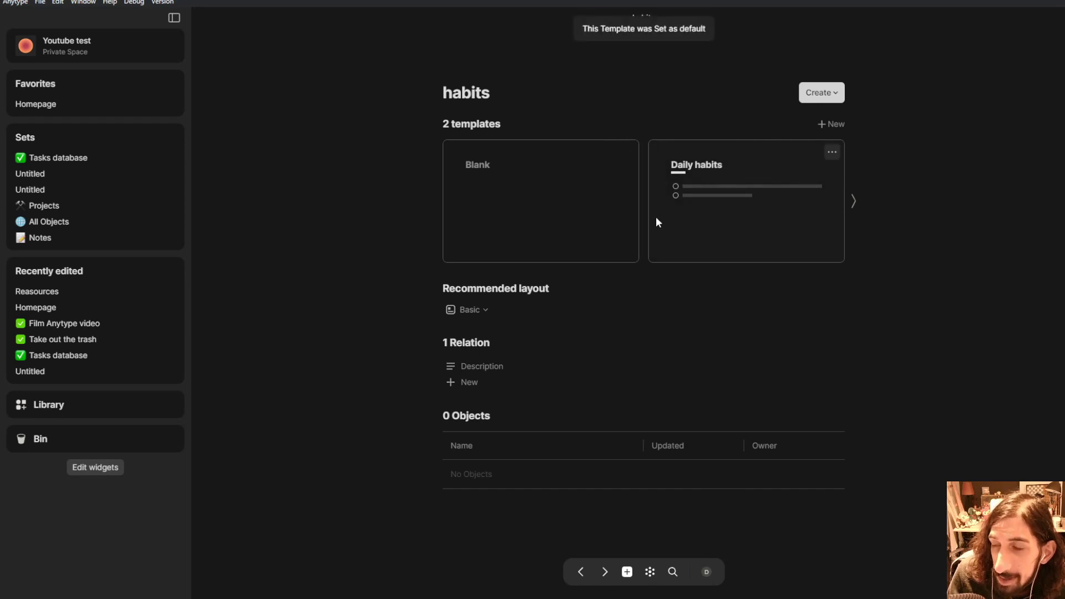
mouse_move(764, 195)
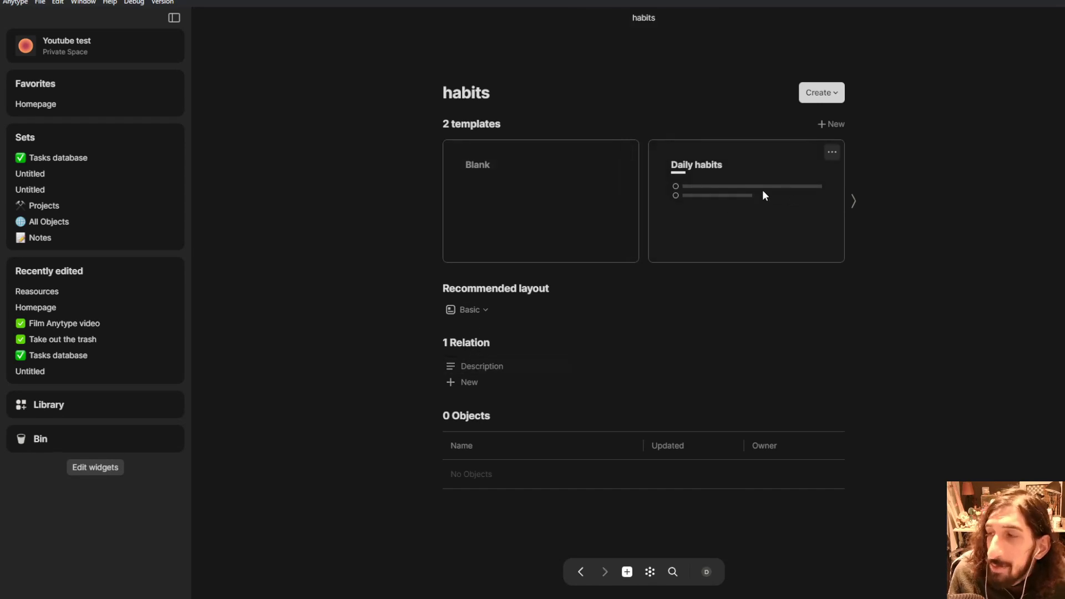
mouse_move(721, 190)
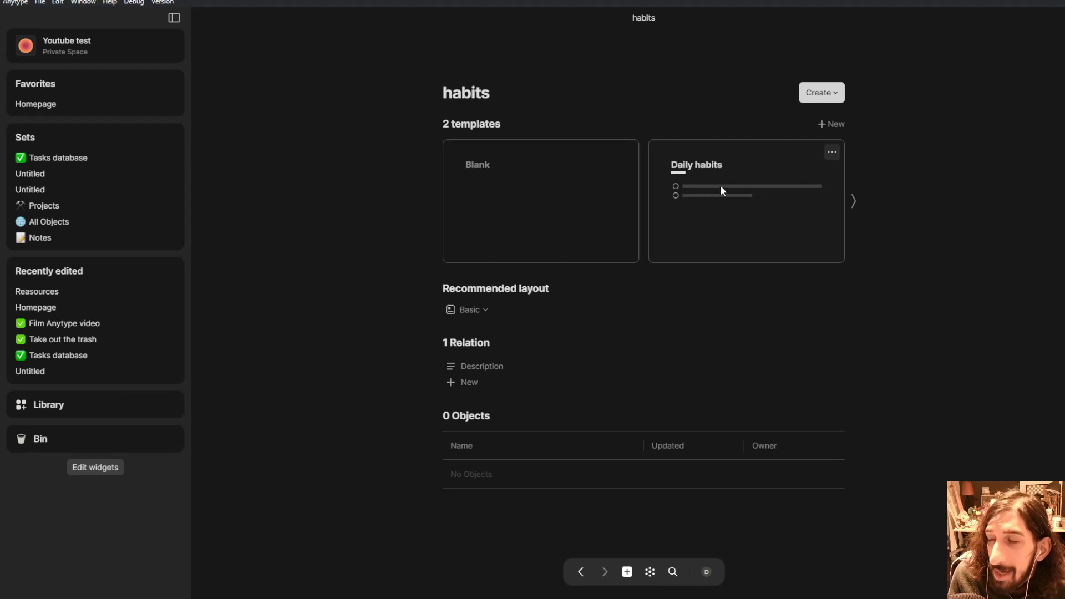
left_click(745, 200)
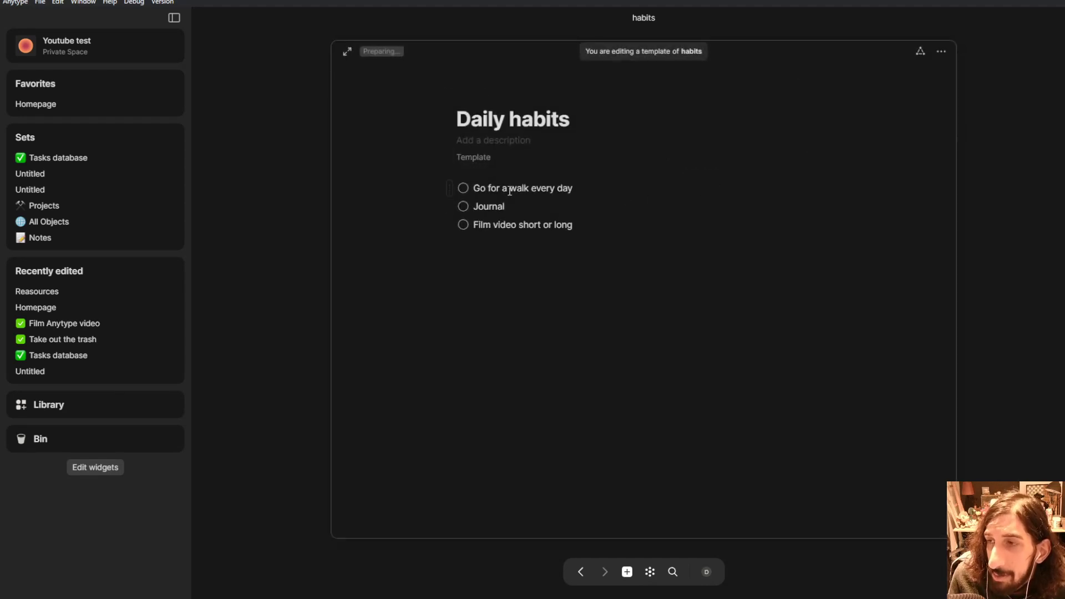
mouse_move(512, 269)
type("/")
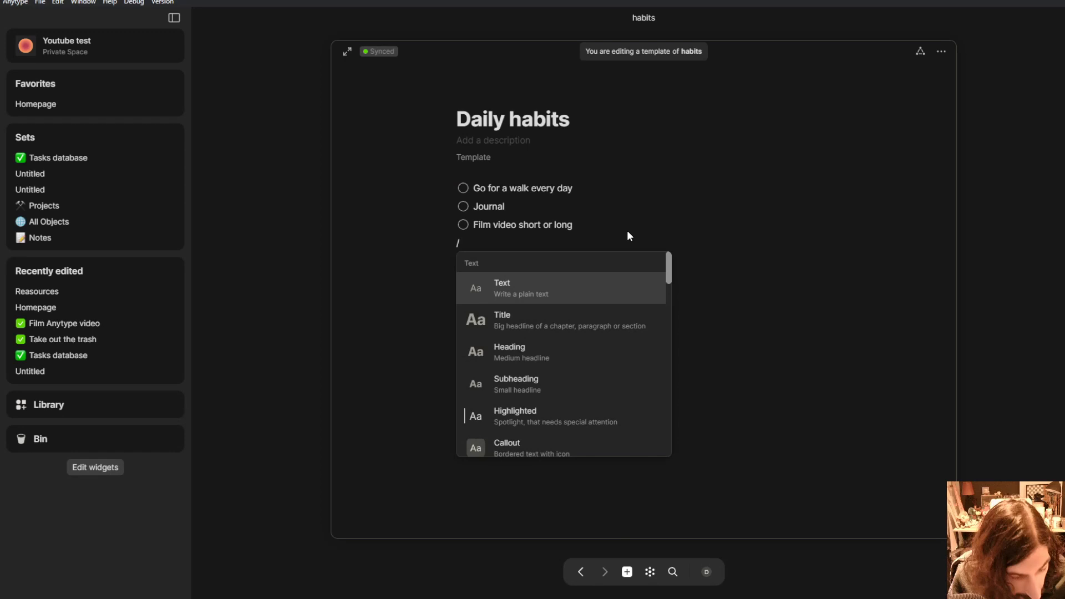
Insert a Creation date relation above the Daily habits checklist
type("creatio")
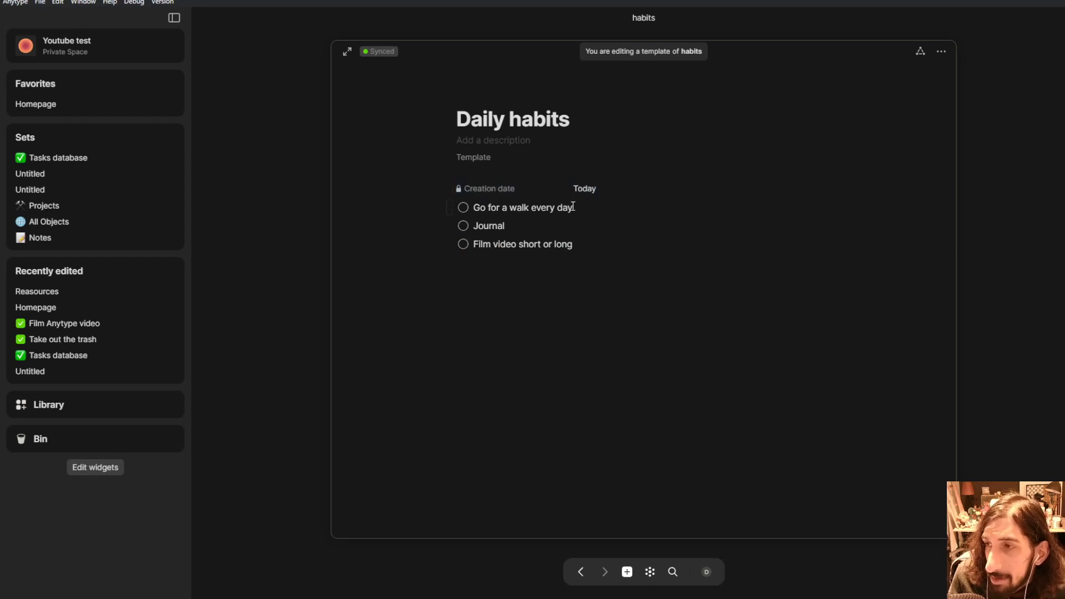
mouse_move(754, 218)
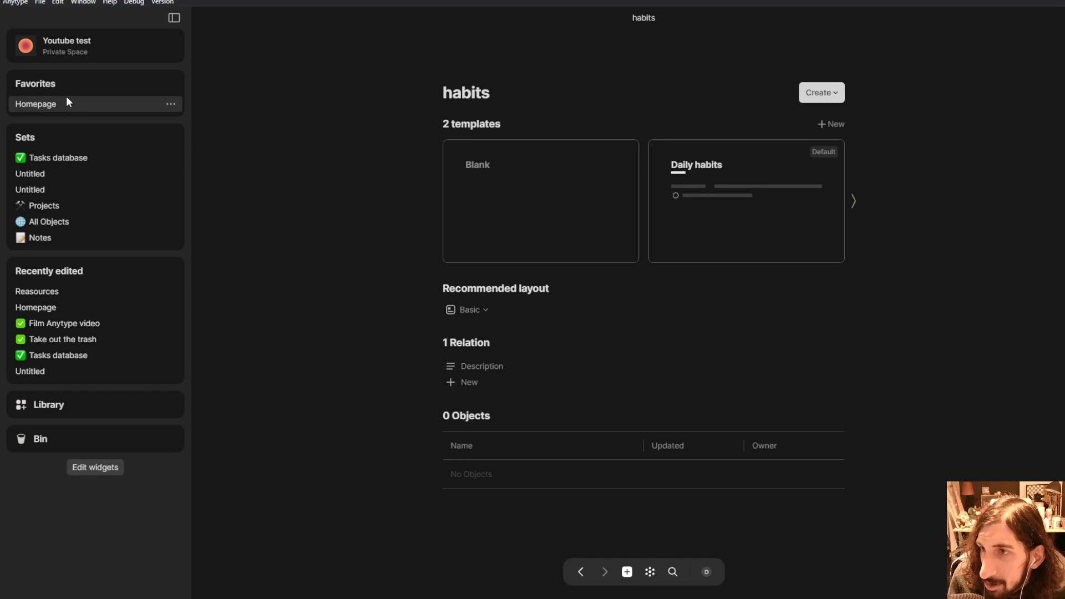
Insert a new set into the Homepage page
left_click(35, 103)
type("/")
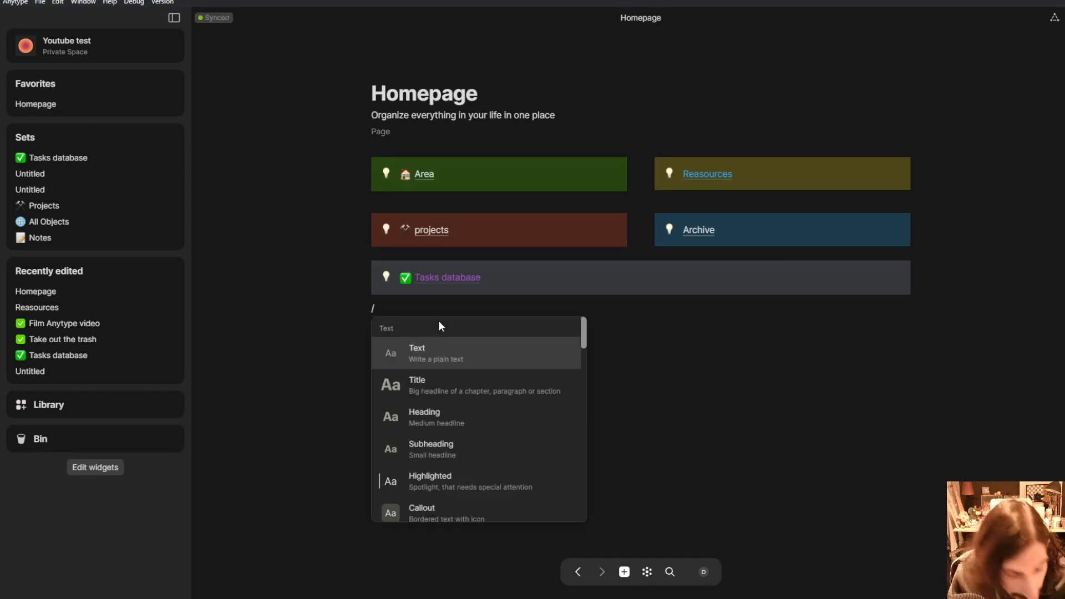
type("set")
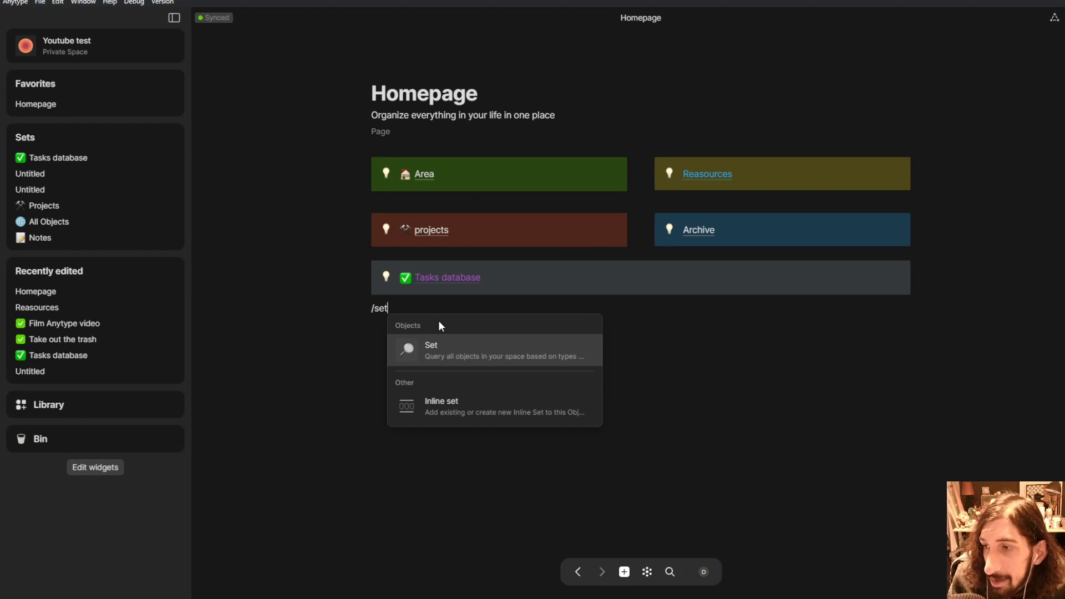
left_click(432, 350)
type("hab")
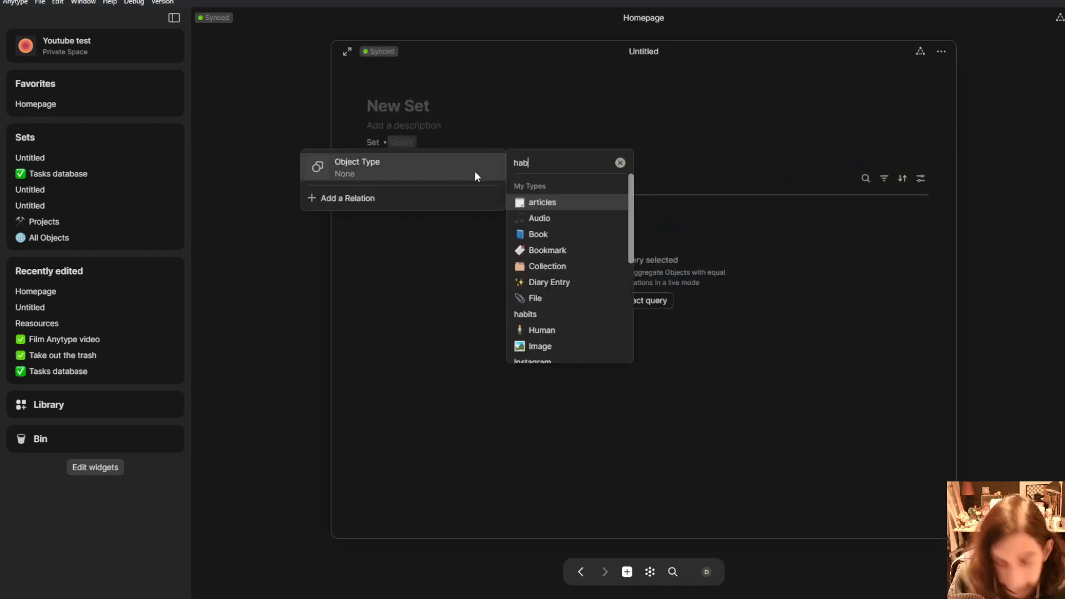
left_click(525, 314)
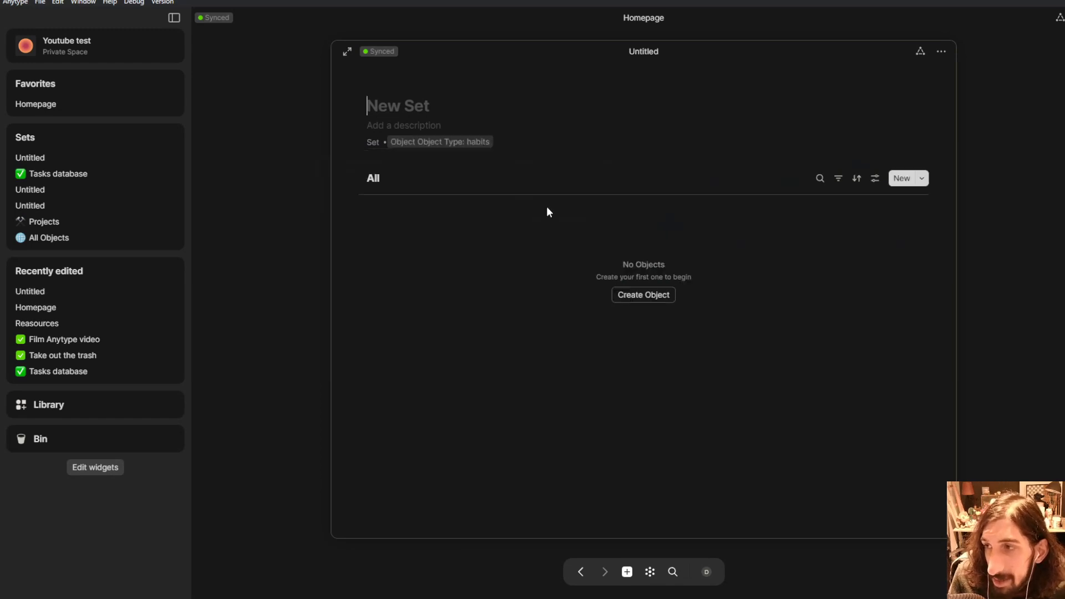
Name the set 'Daily habits' and open it as a full page
left_click(425, 106)
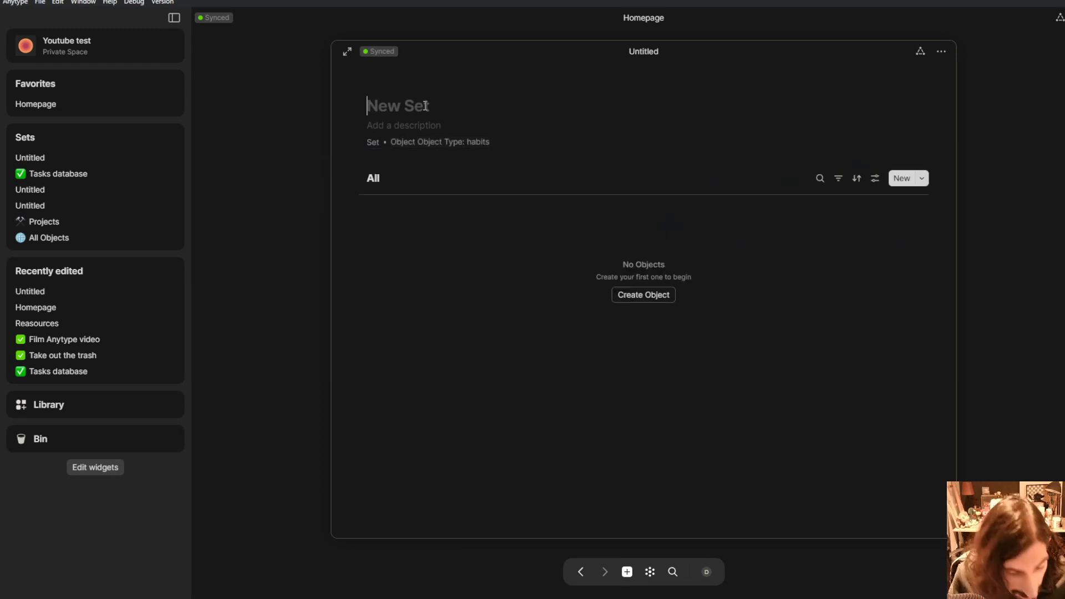
type("D")
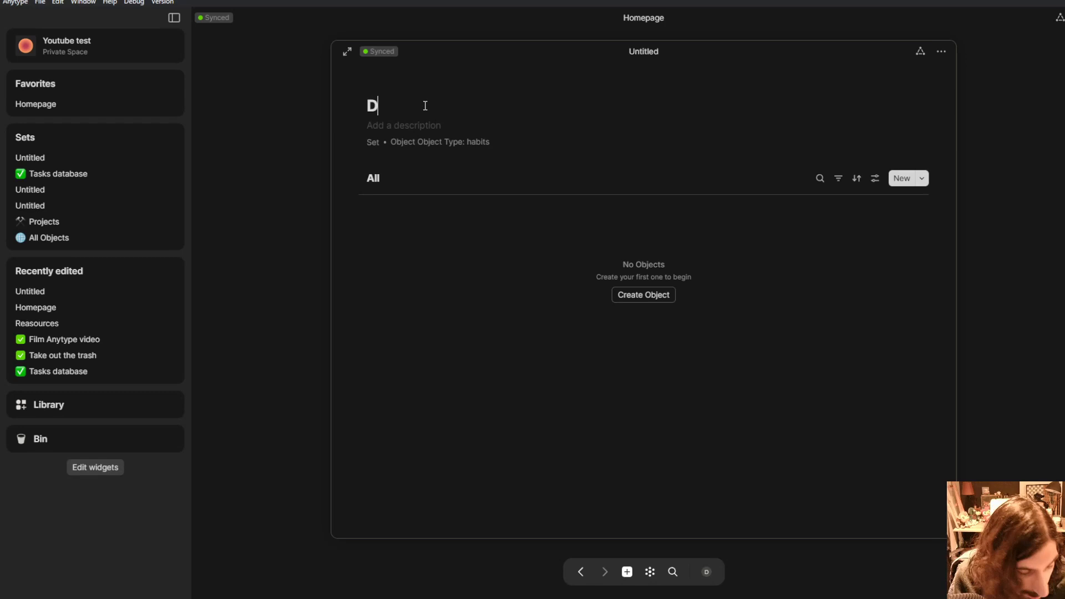
type("aily")
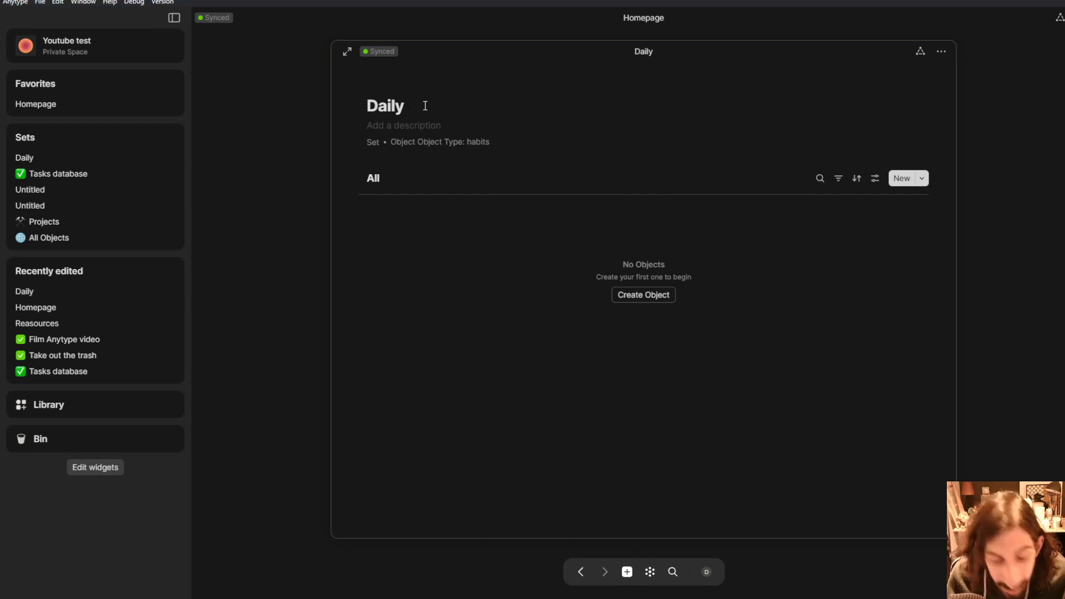
type("ha")
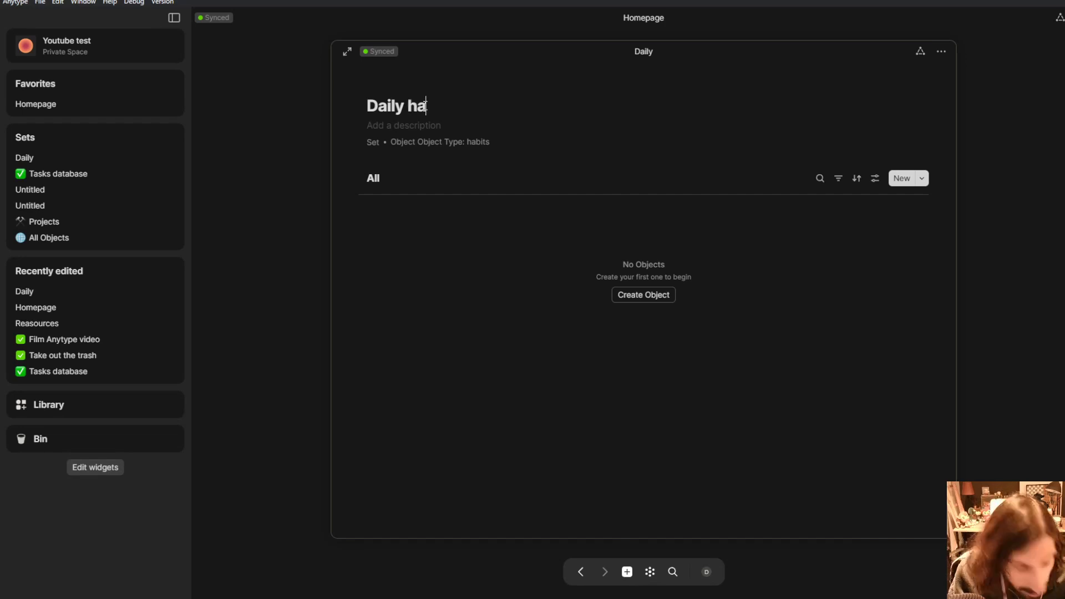
type("bits")
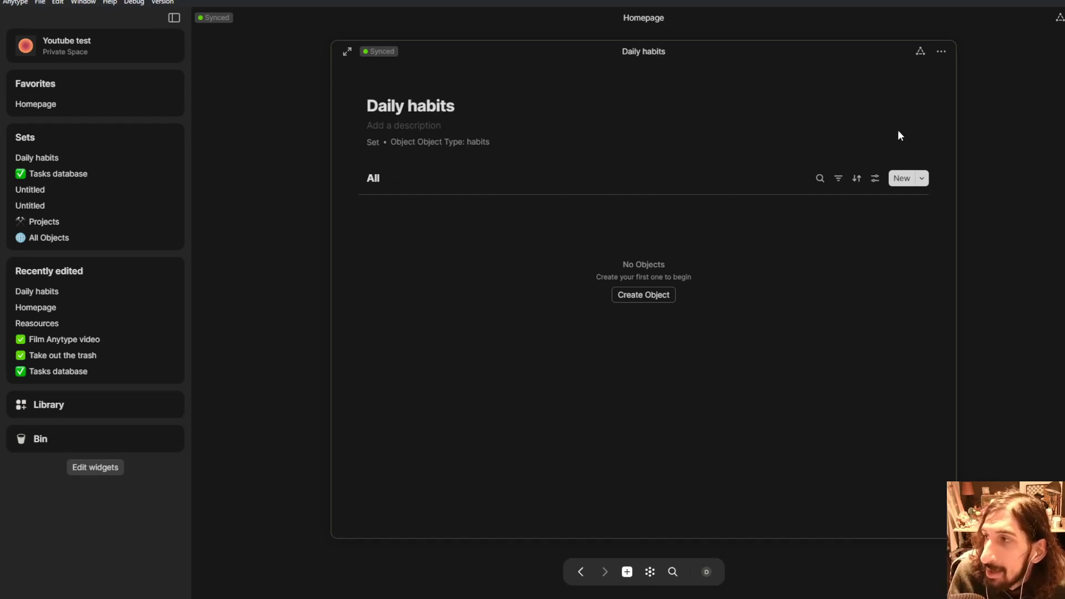
left_click(346, 51)
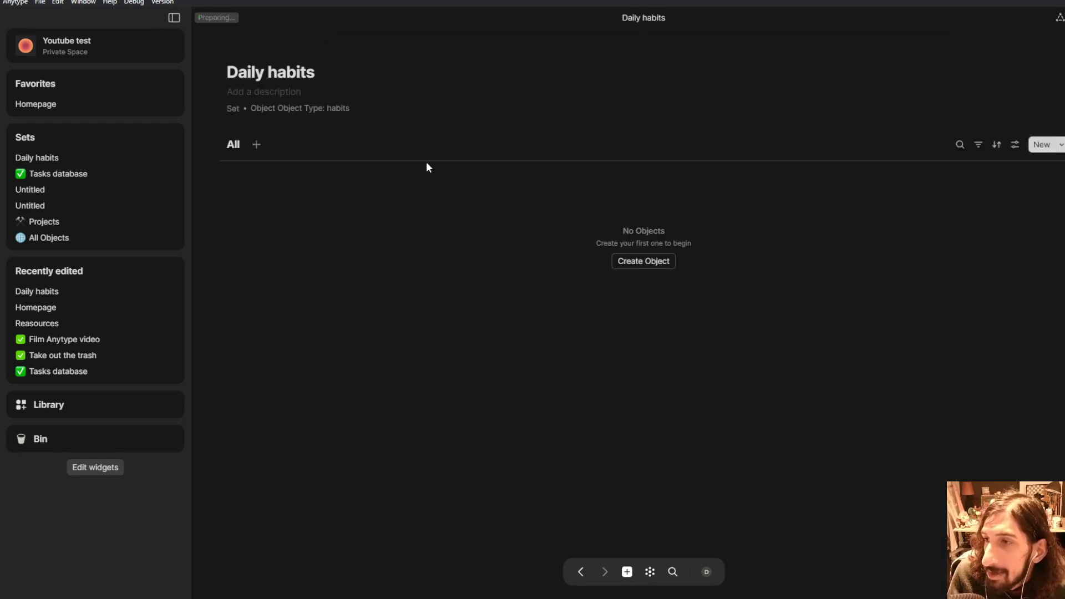
Add a new habits object to the Daily habits set and open it
left_click(643, 260)
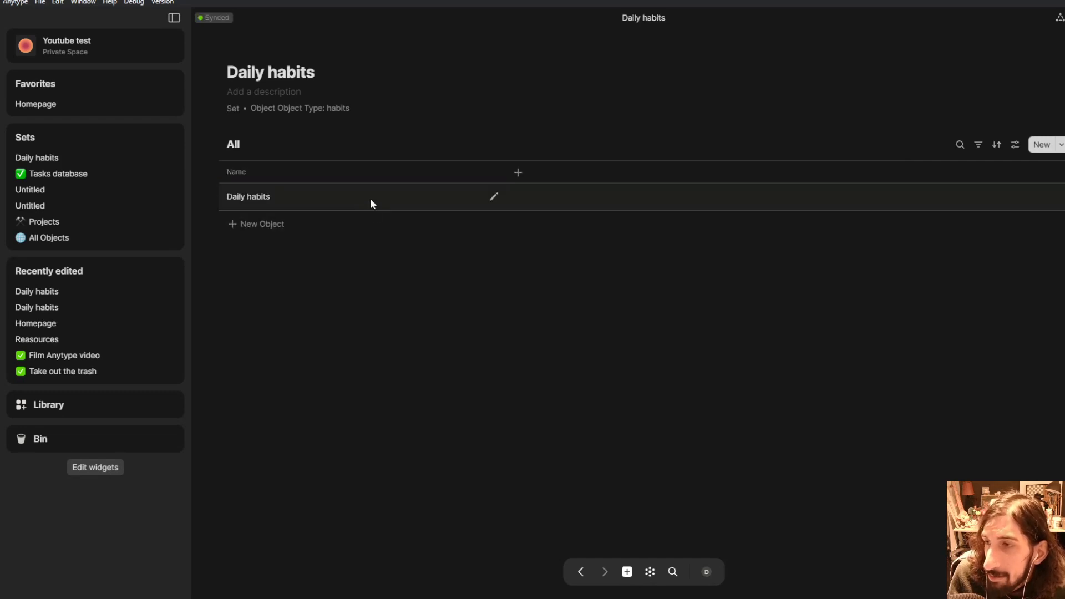
left_click(248, 196)
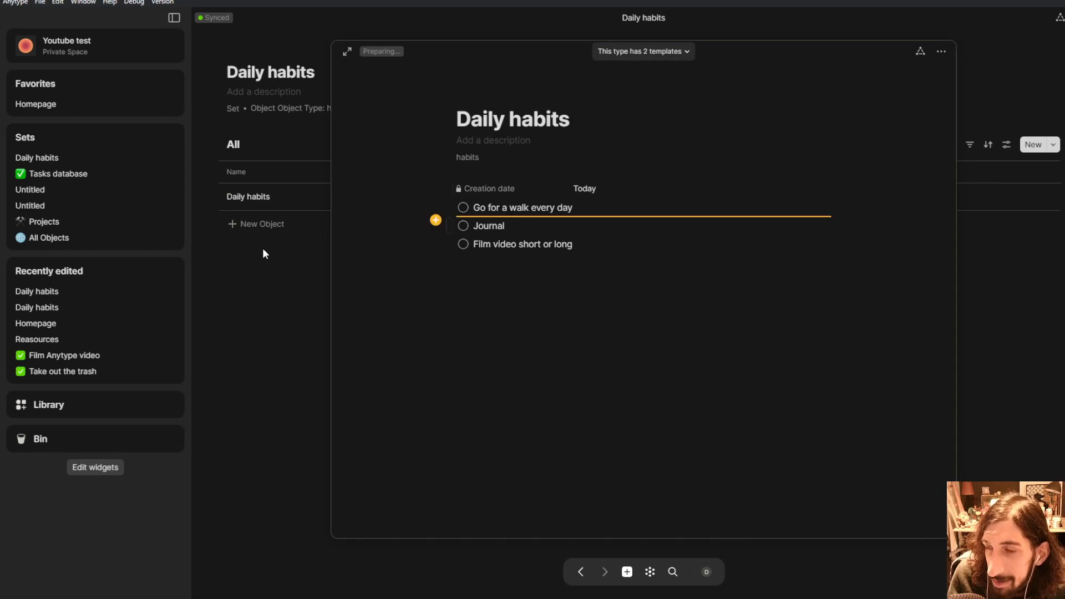
left_click(516, 172)
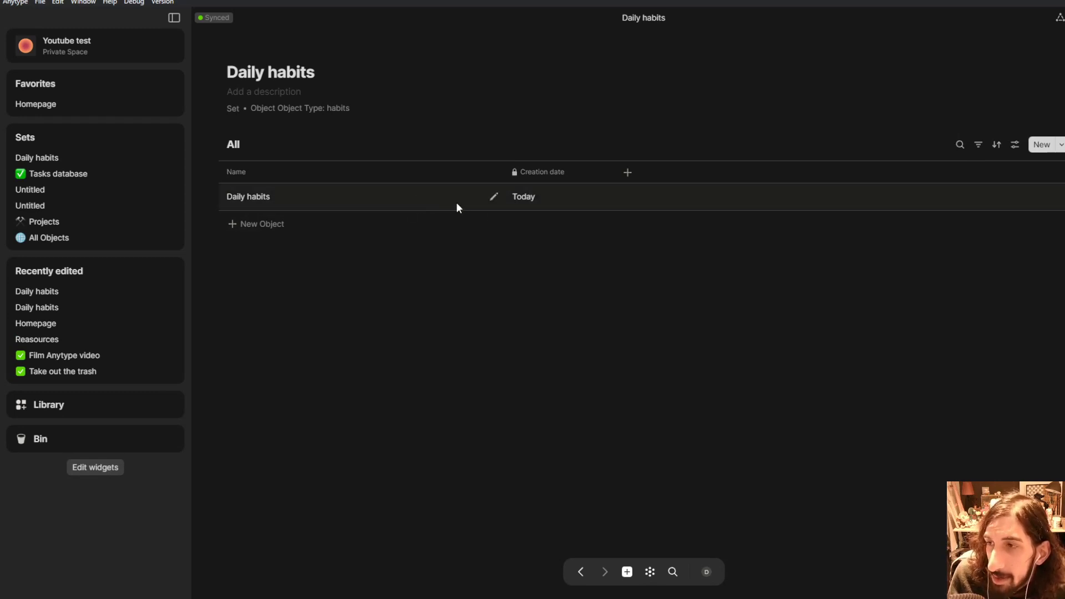
left_click(248, 197)
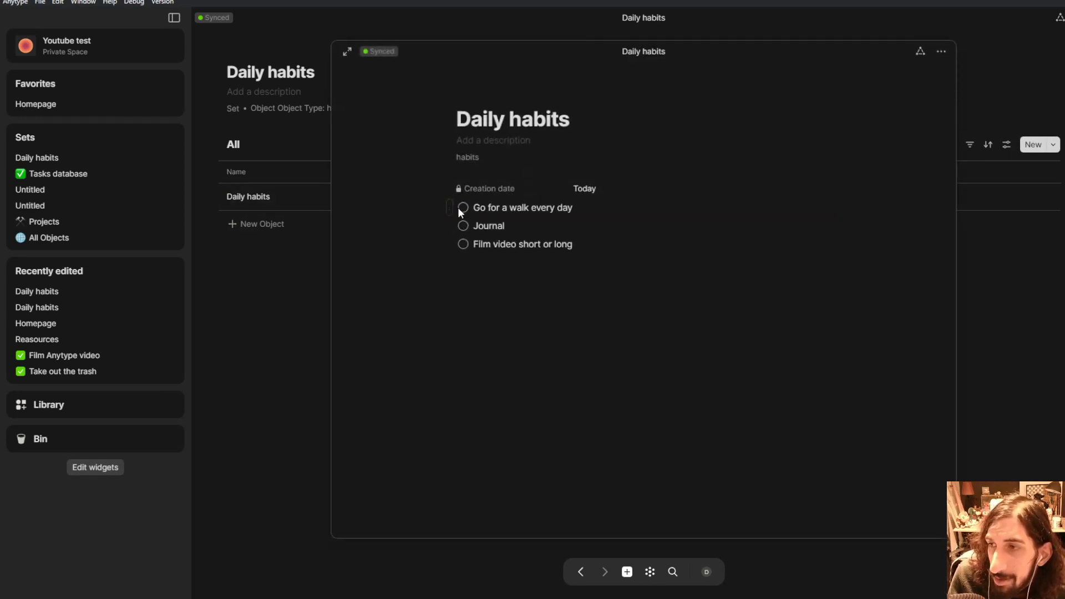
Tick the walk habit, open the second habits object and add an empty line
left_click(463, 207)
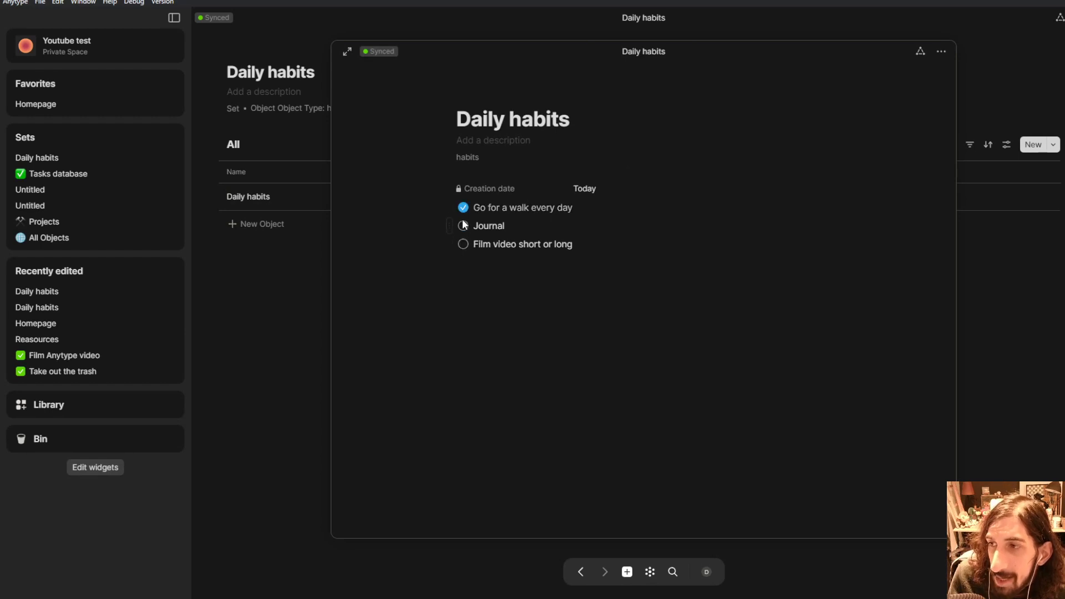
left_click(462, 225)
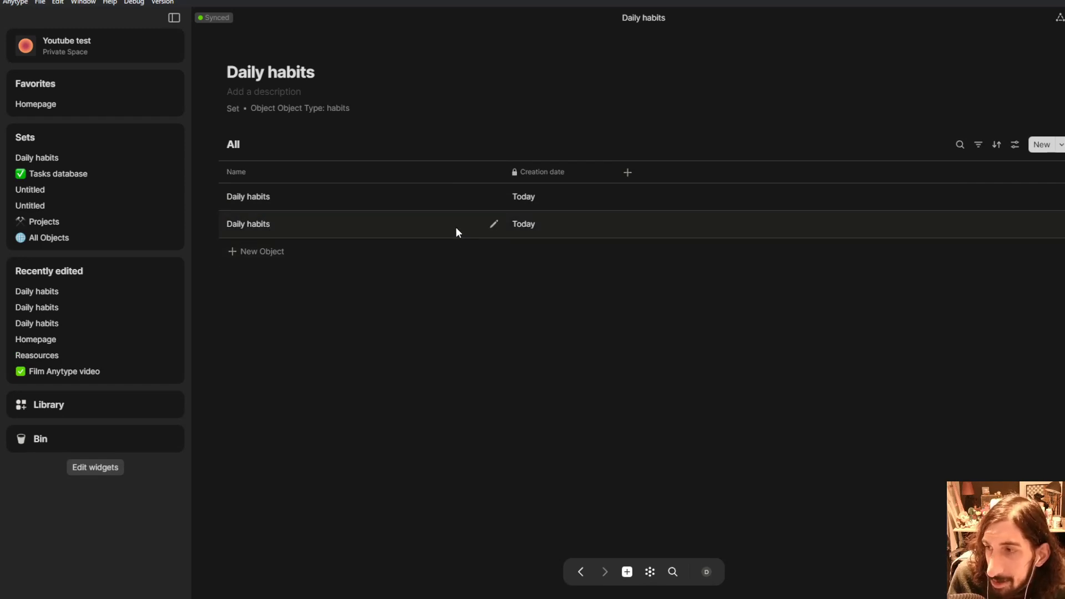
double_click(248, 224)
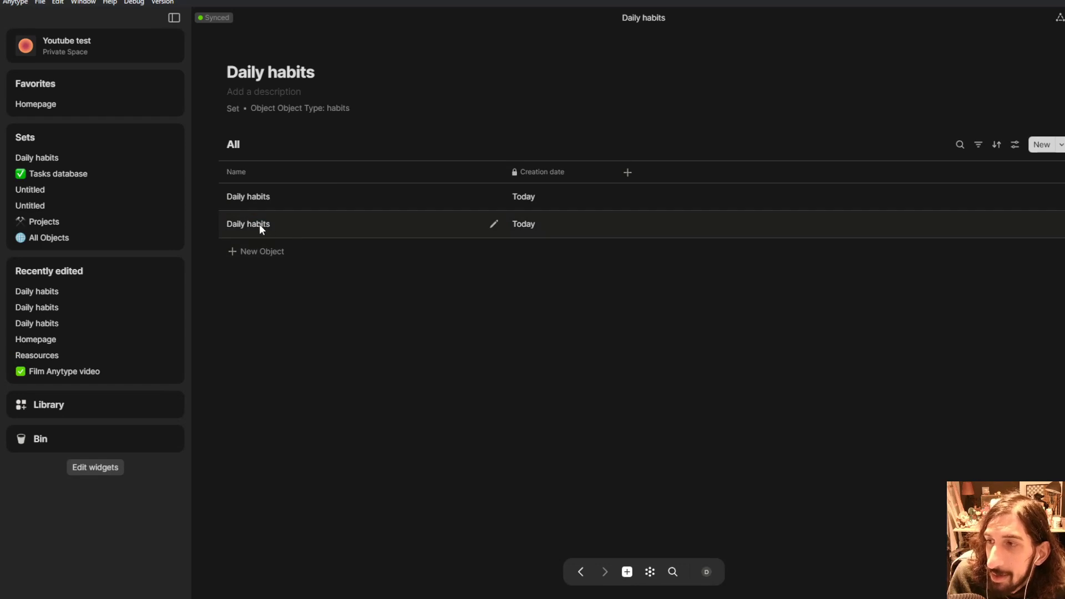
left_click(248, 224)
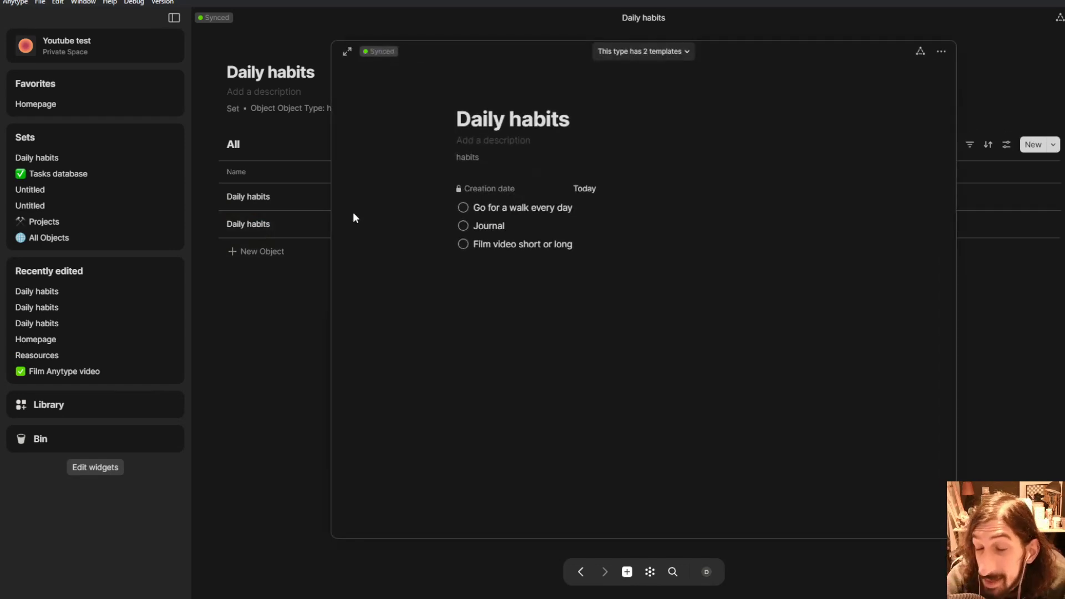
mouse_move(524, 278)
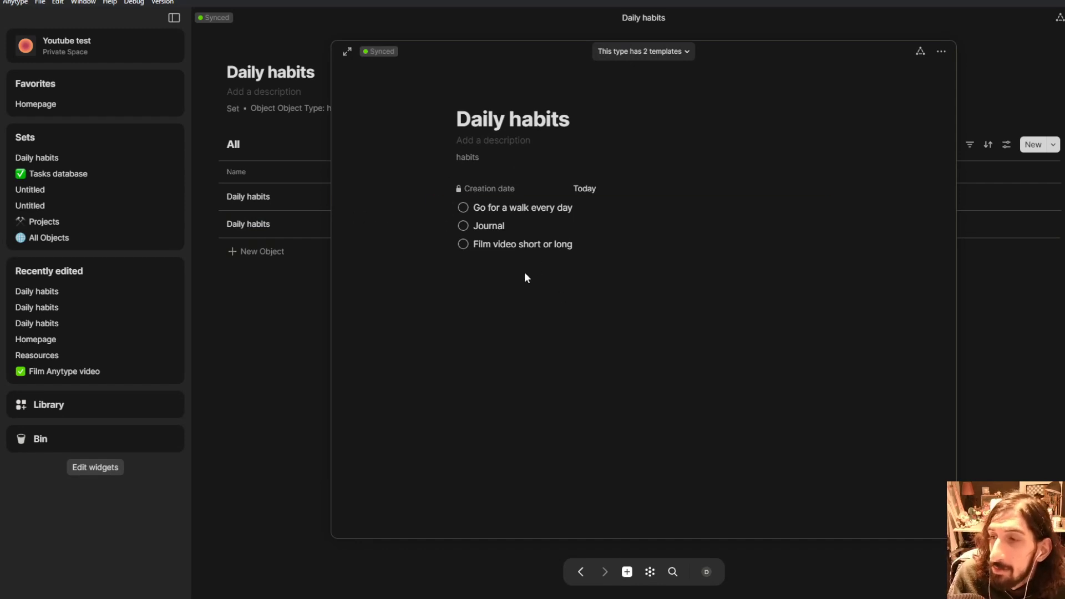
left_click(543, 279)
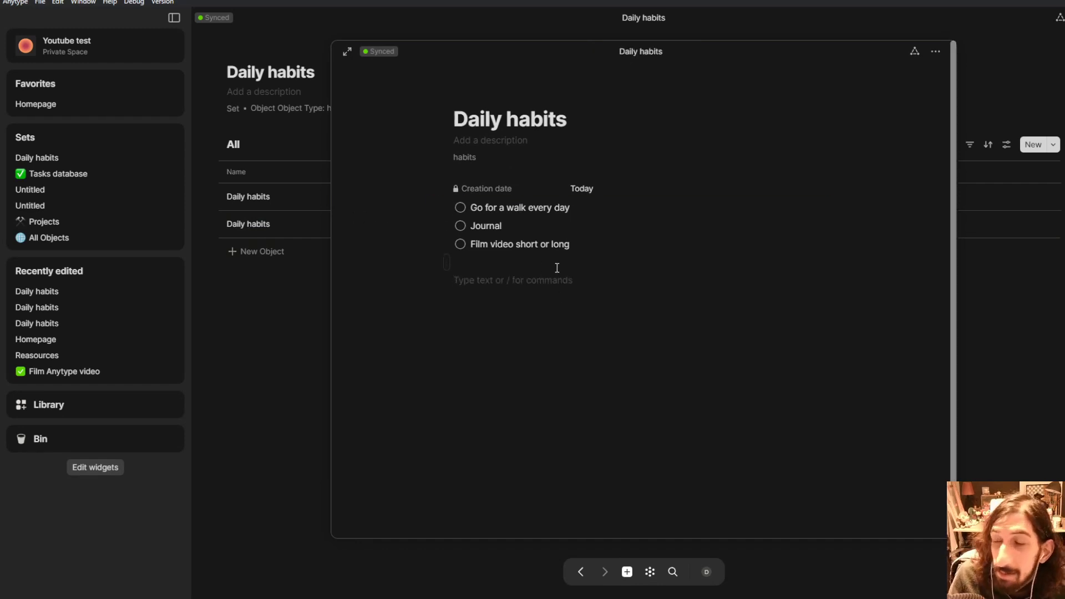
left_click(513, 280)
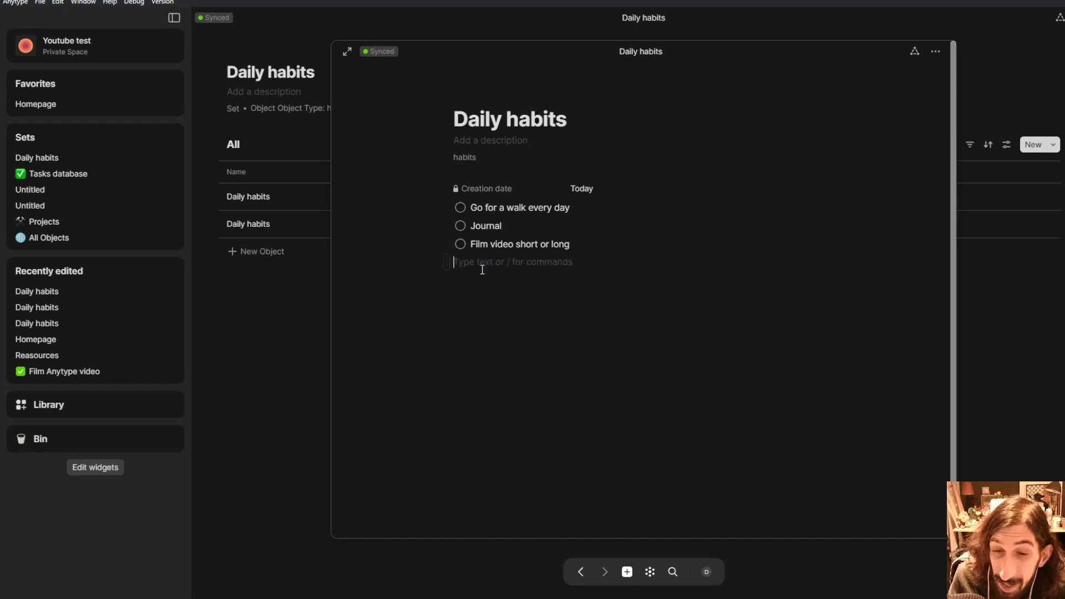
mouse_move(461, 221)
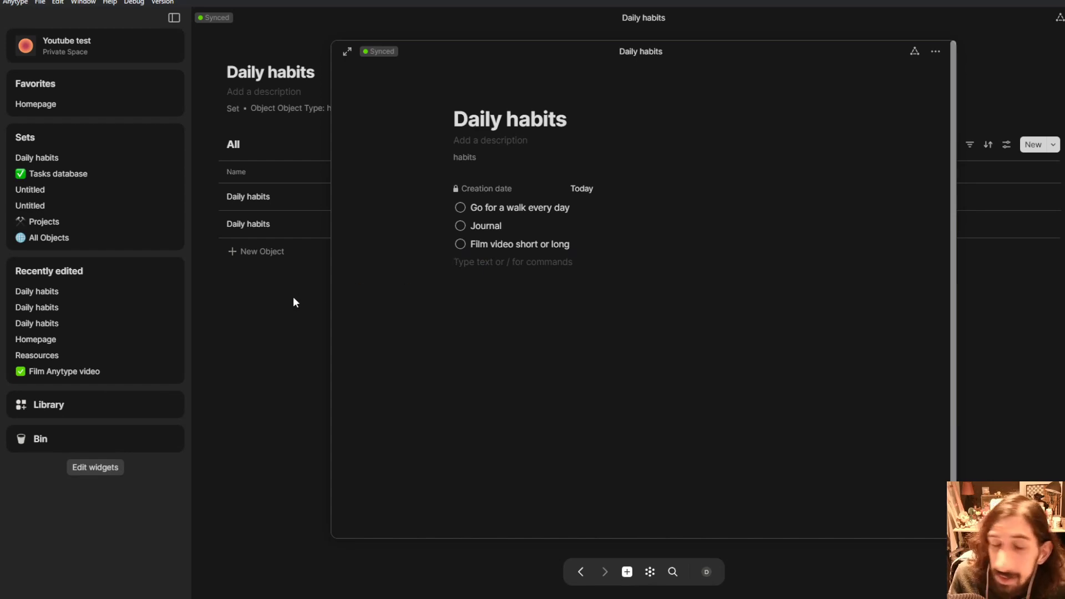
mouse_move(278, 301)
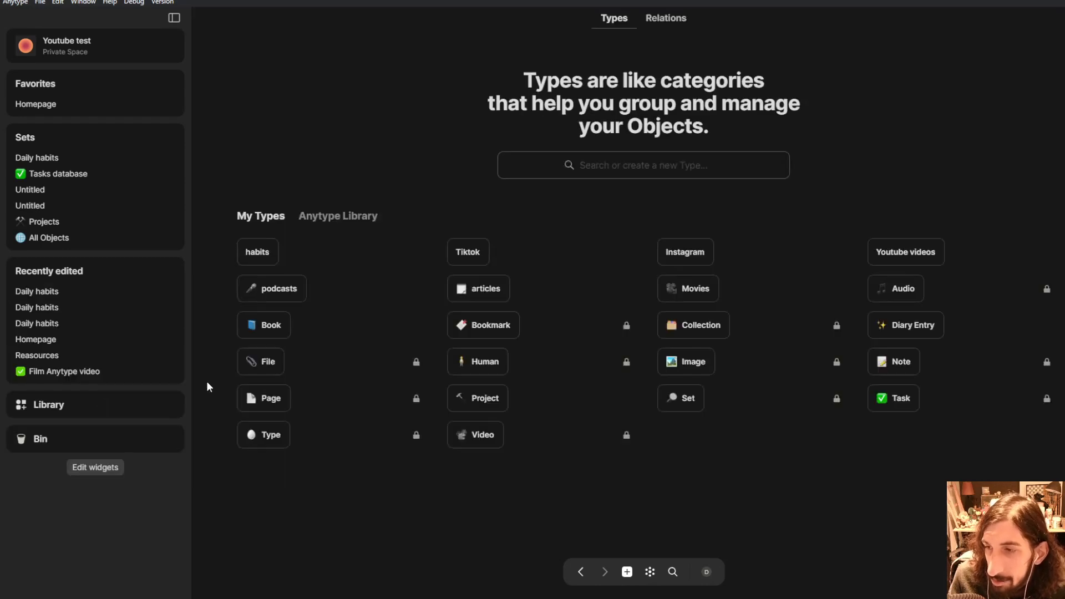
Open the habits type from the space's own Types library
left_click(338, 216)
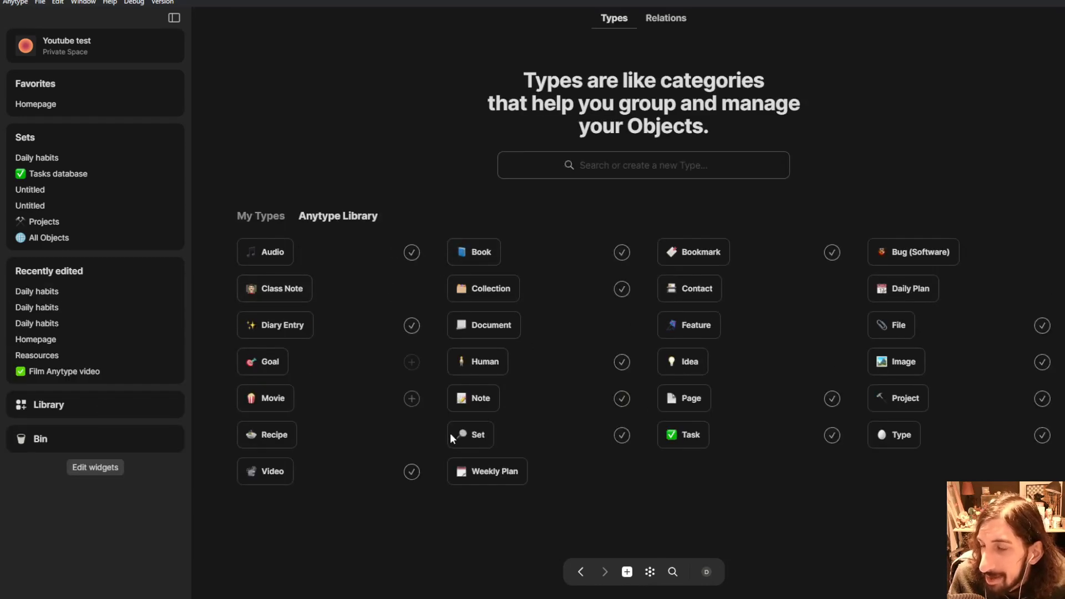
left_click(260, 216)
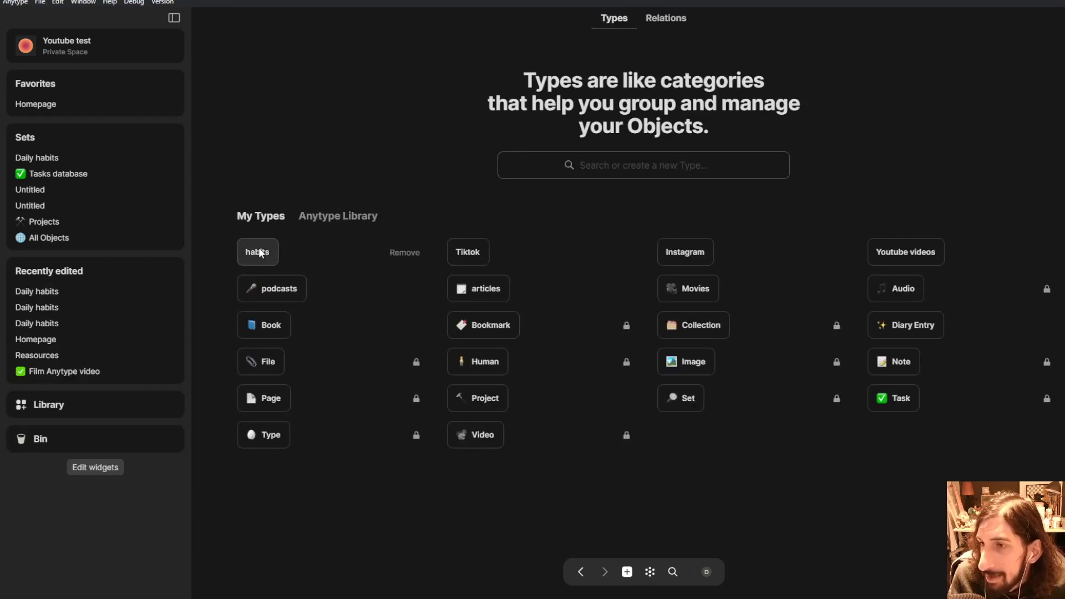
left_click(258, 252)
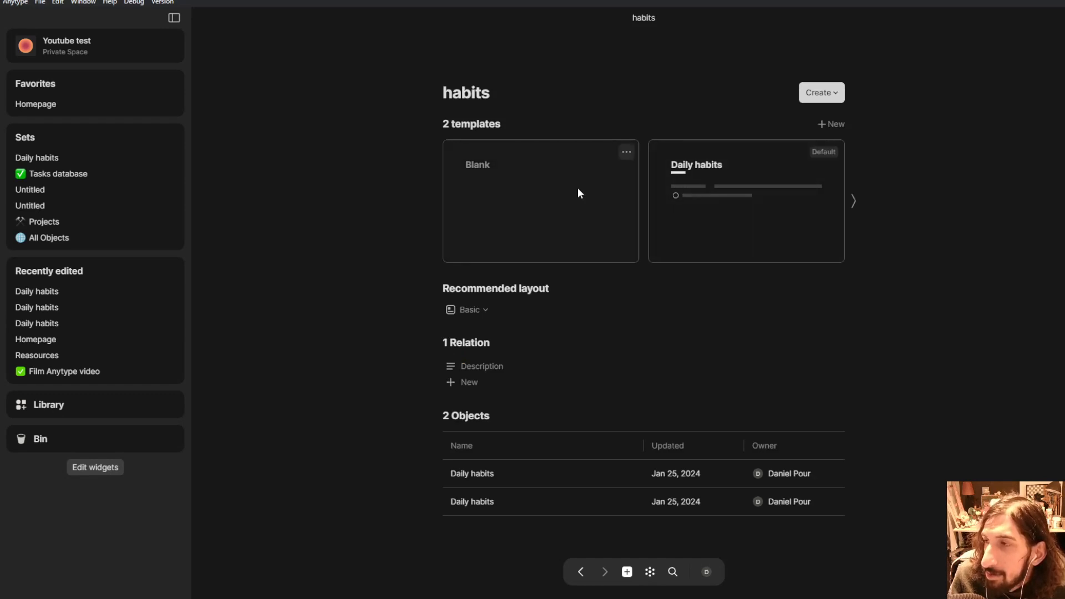
Create a new habits template titled 'Weekley habits' with an empty body block
left_click(539, 200)
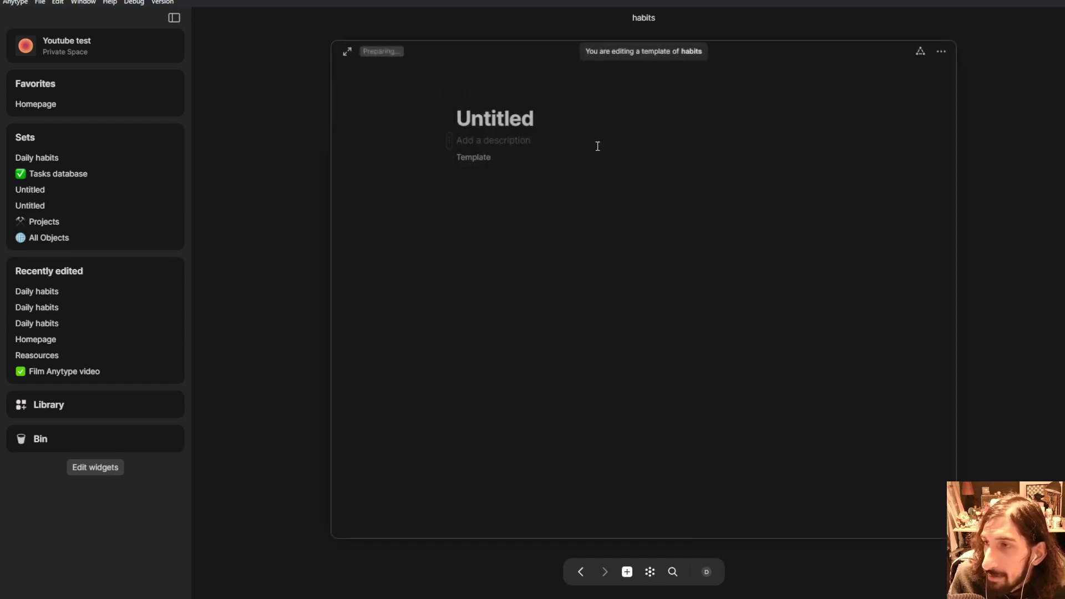
type("Weel")
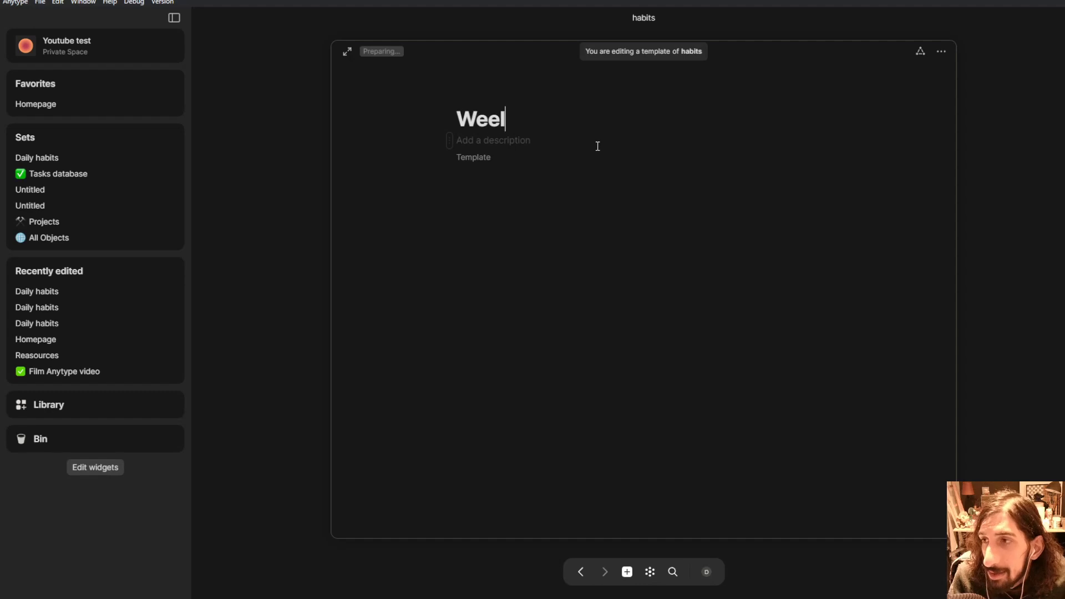
type("kley")
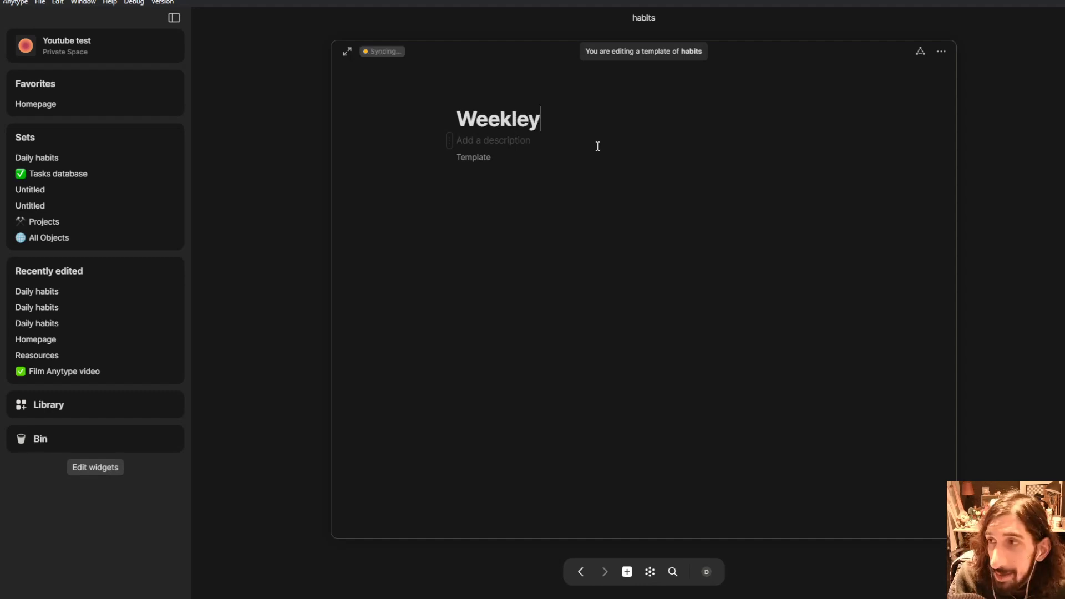
type("habits")
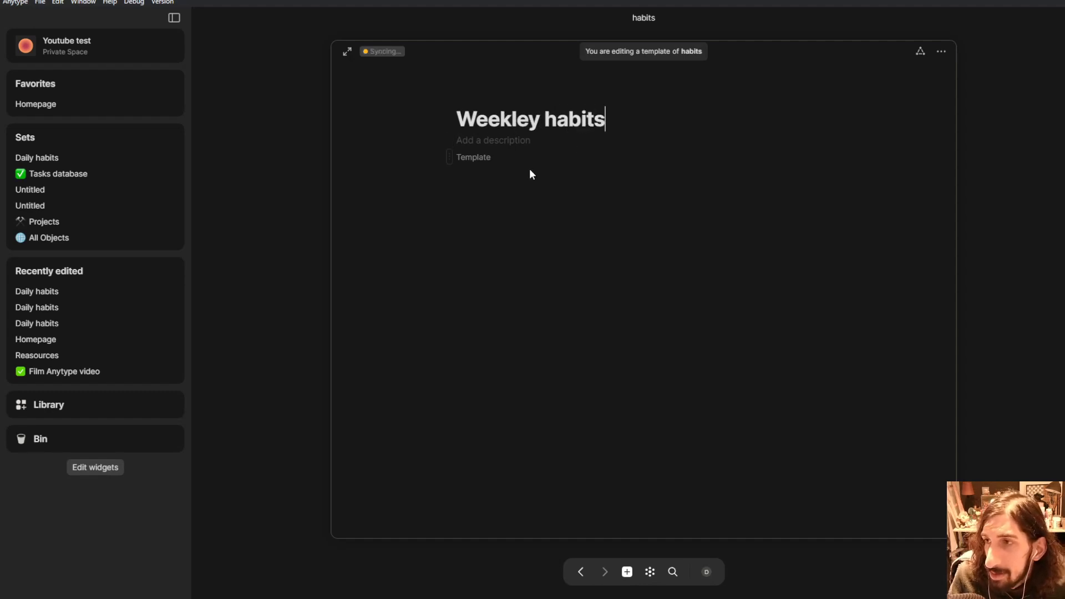
left_click(530, 187)
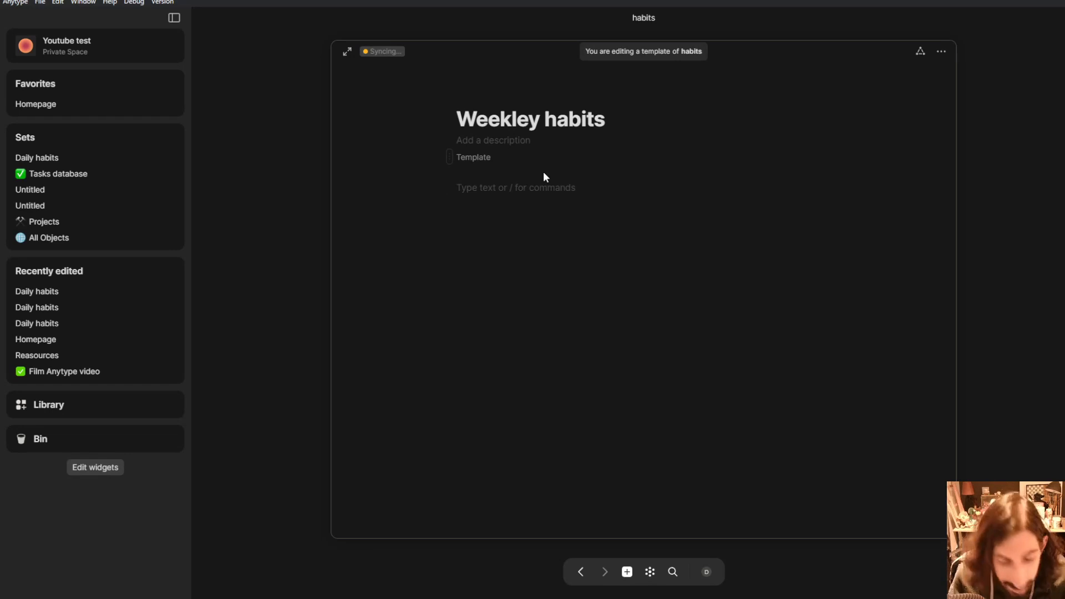
Add a Creation date relation and checklist items starting with Go for a run
type("/c")
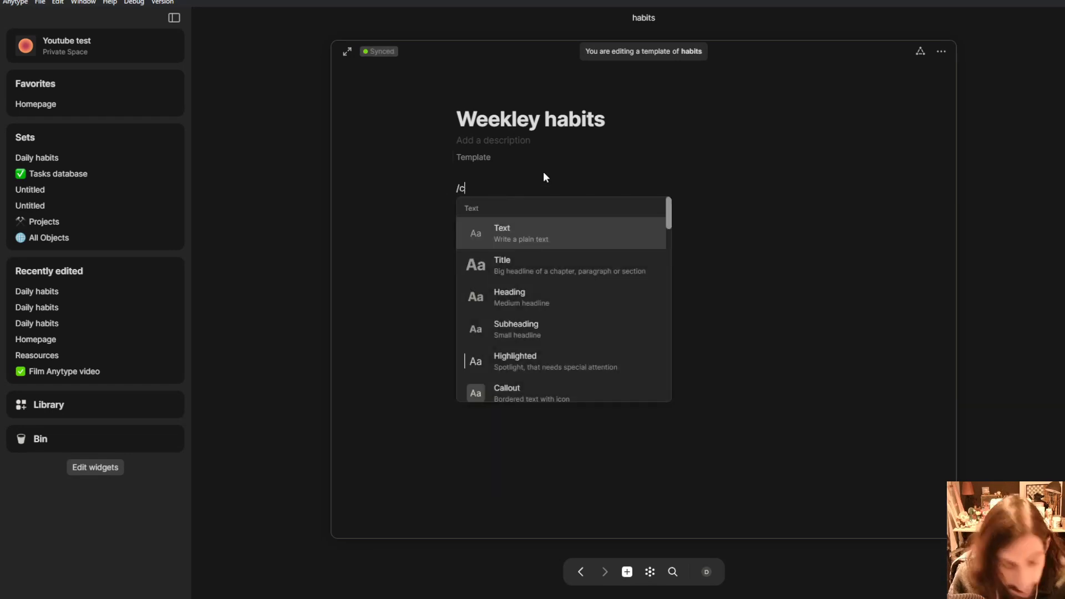
type("reatio")
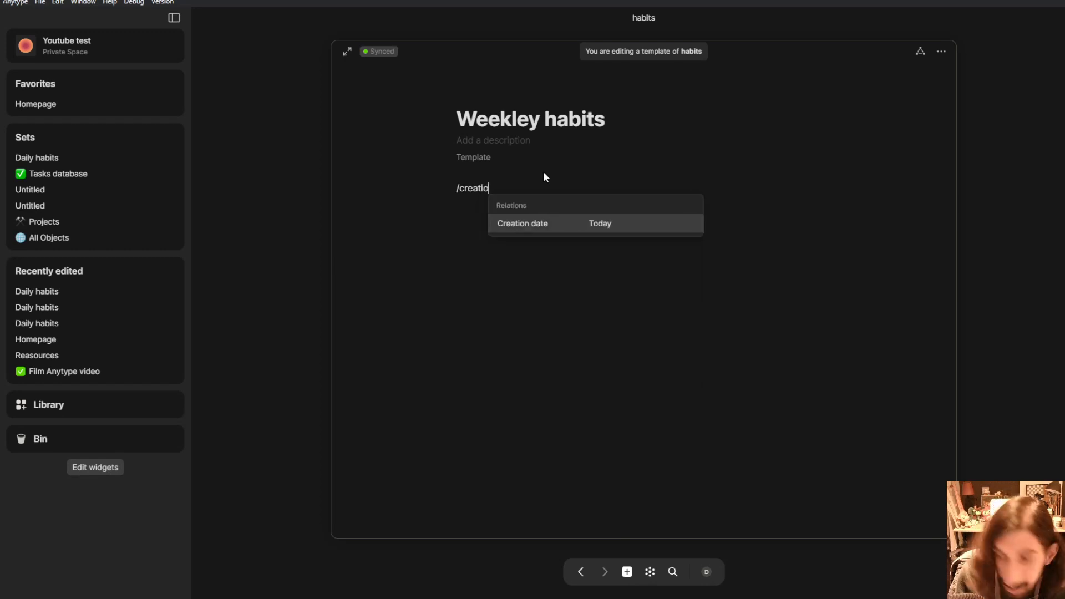
left_click(522, 223)
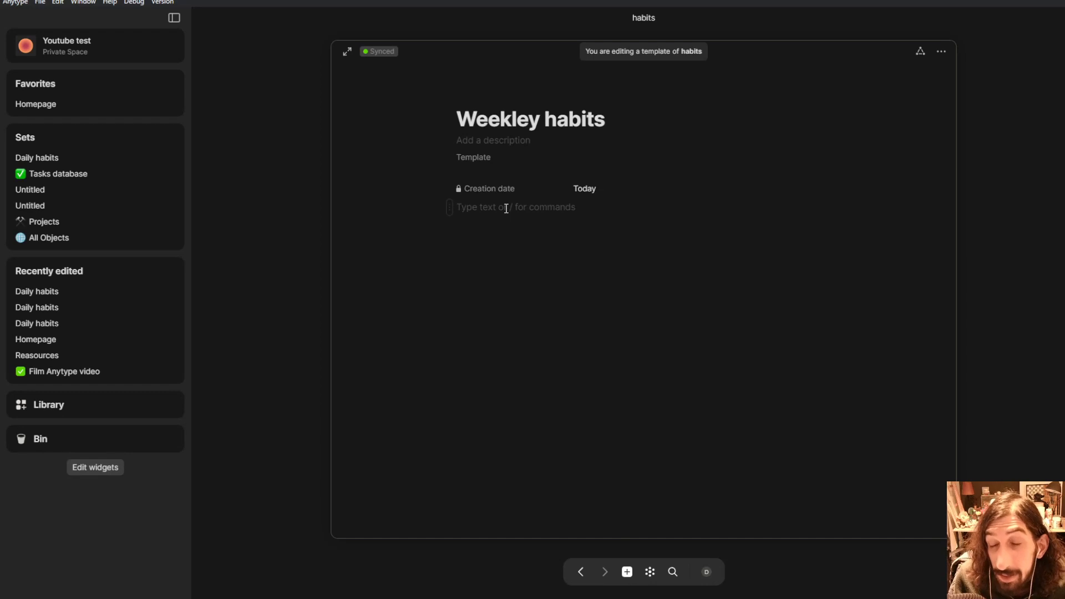
type("/che")
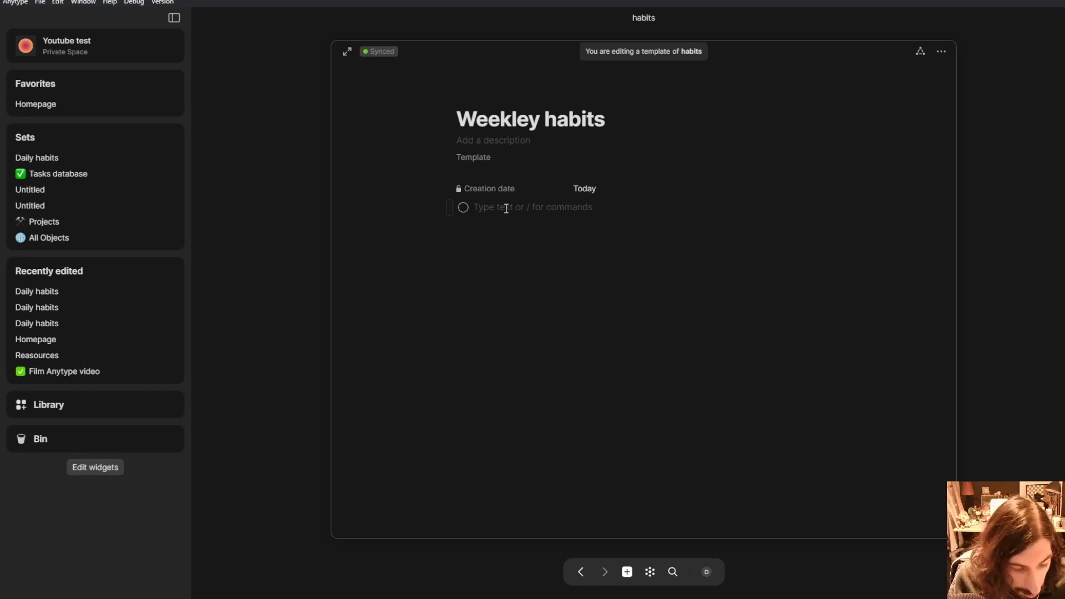
type("Go for a run")
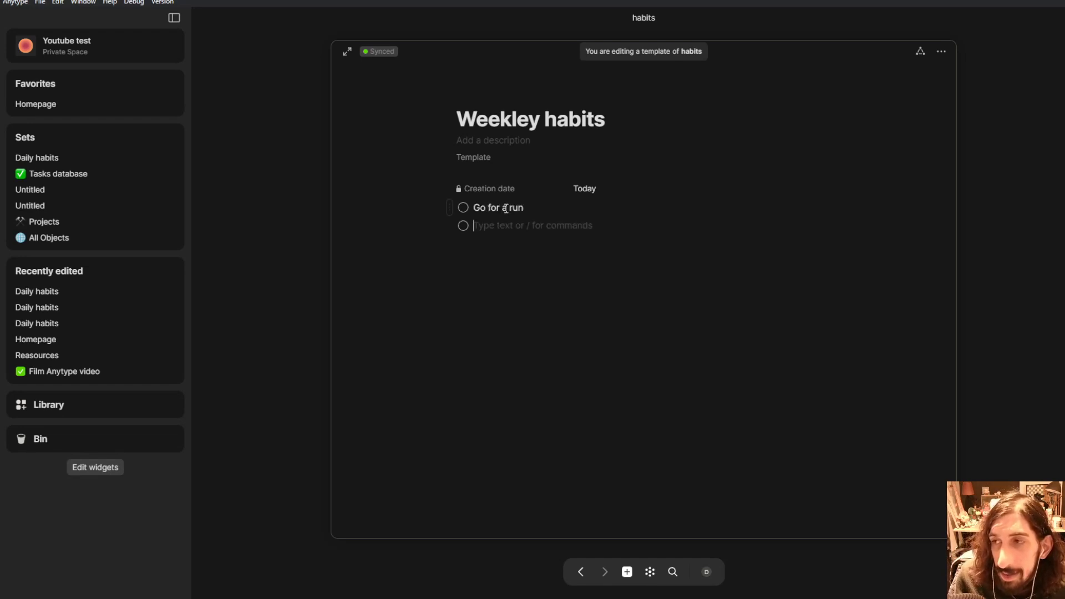
type("Weekley")
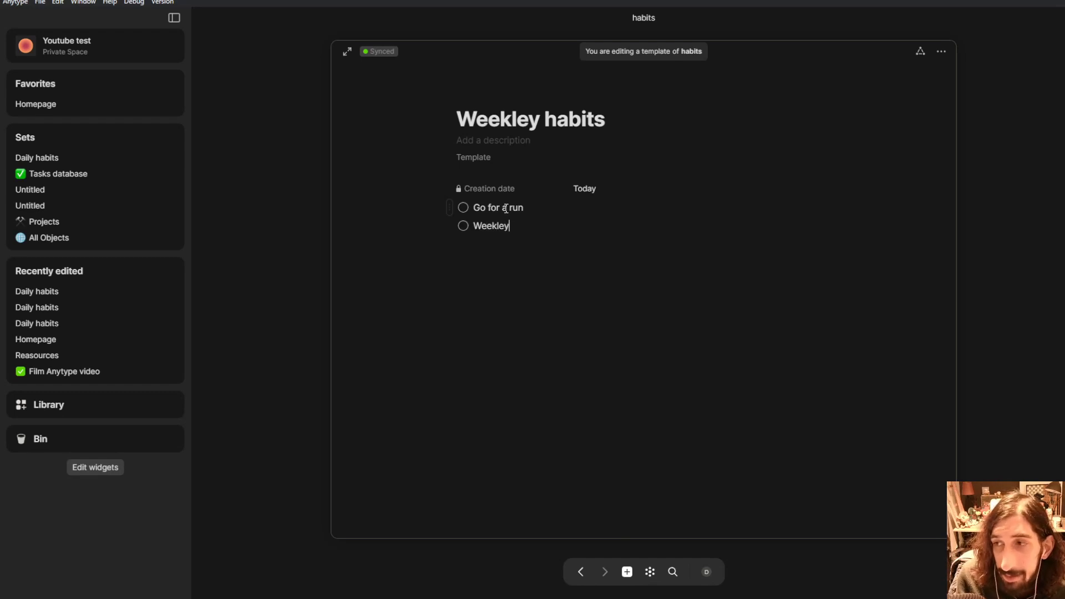
type("reflectio")
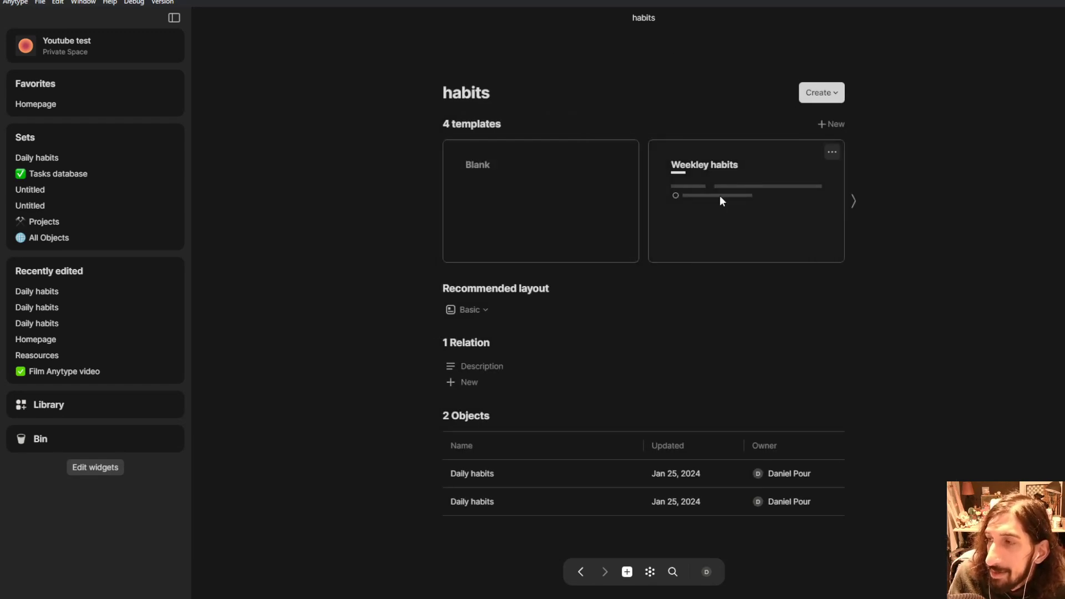
Reopen the Daily habits set from the Library to see its three objects
left_click(48, 405)
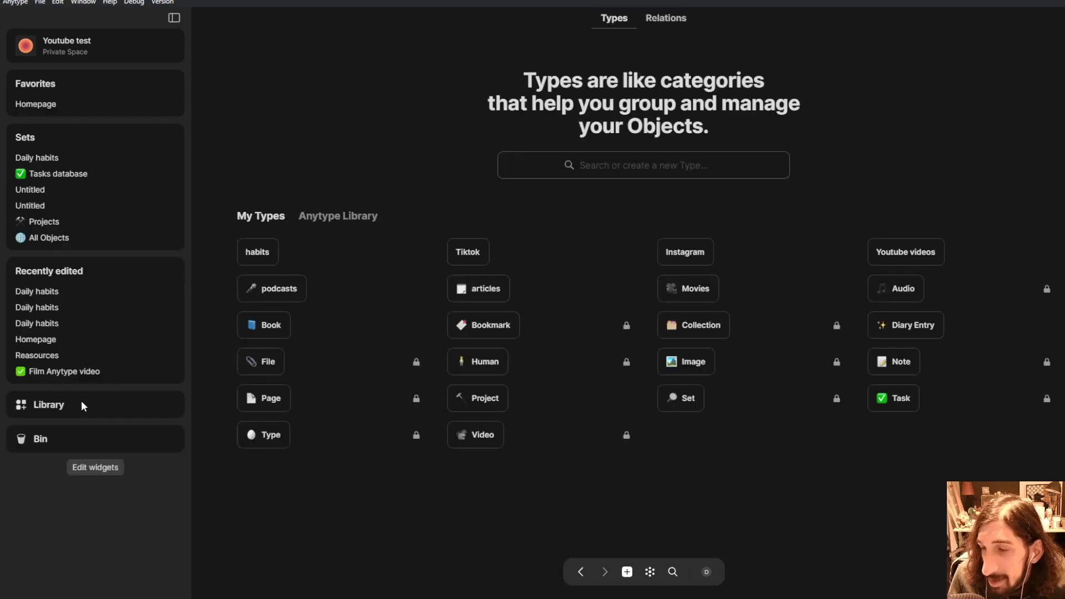
left_click(37, 158)
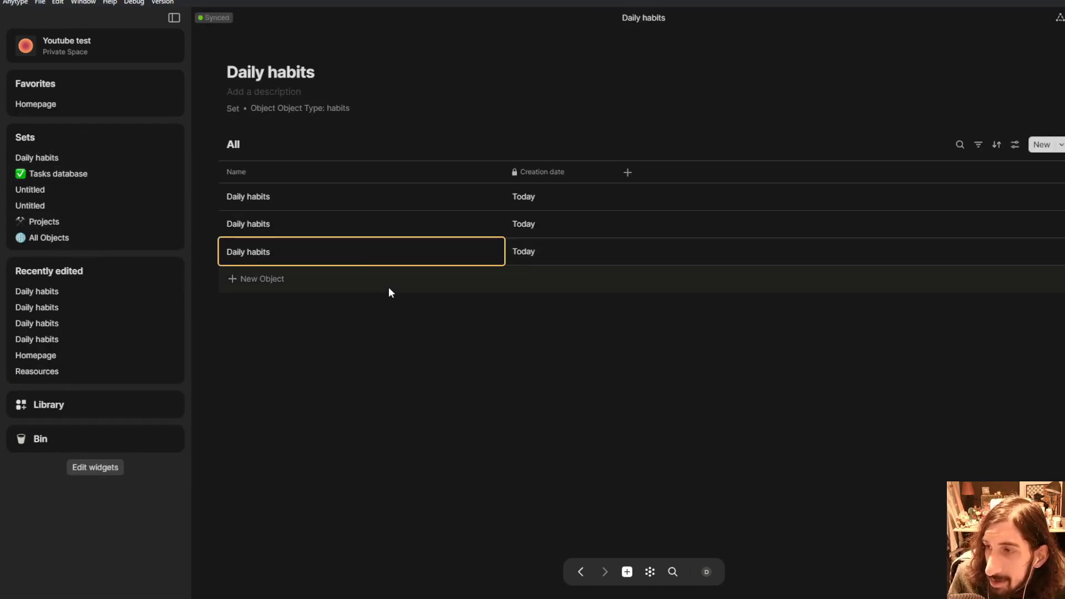
mouse_move(421, 251)
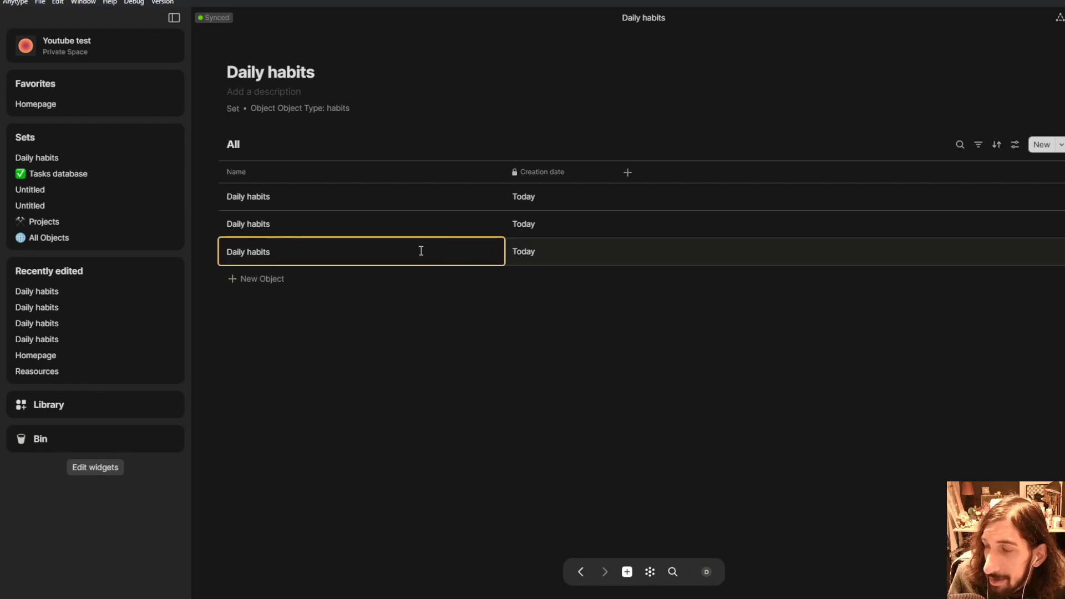
Apply the Weekley habits template to the third object and title it 'Weekley habits'
left_click(248, 251)
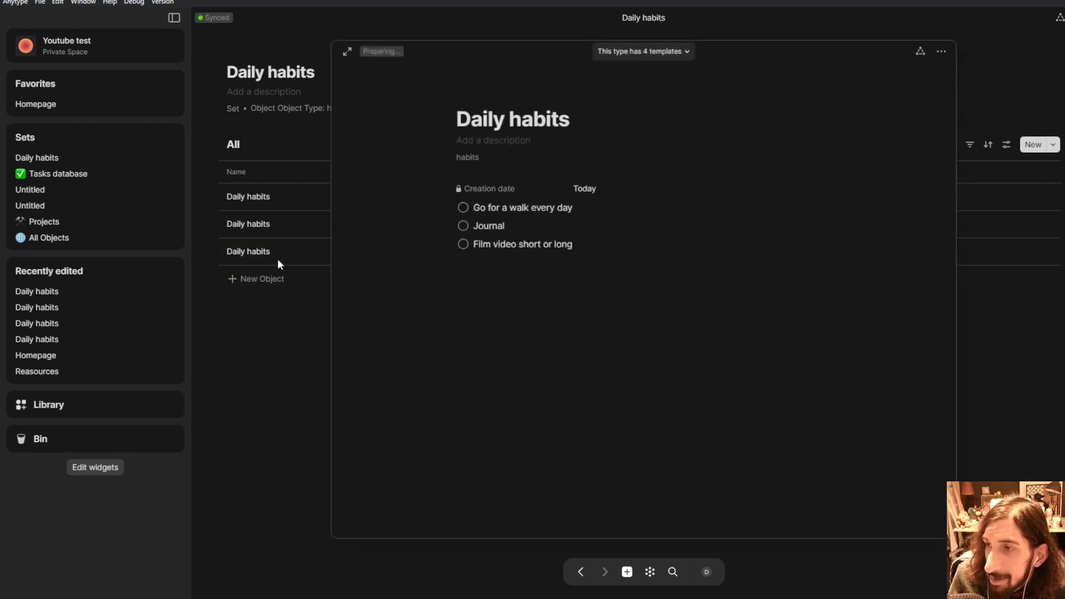
left_click(641, 51)
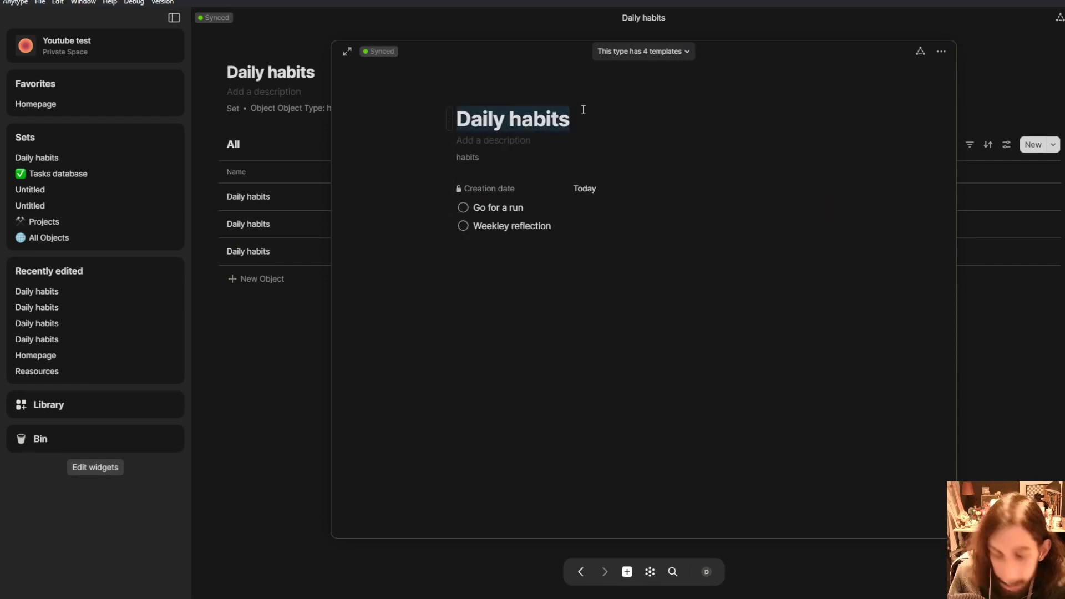
type("Weekley")
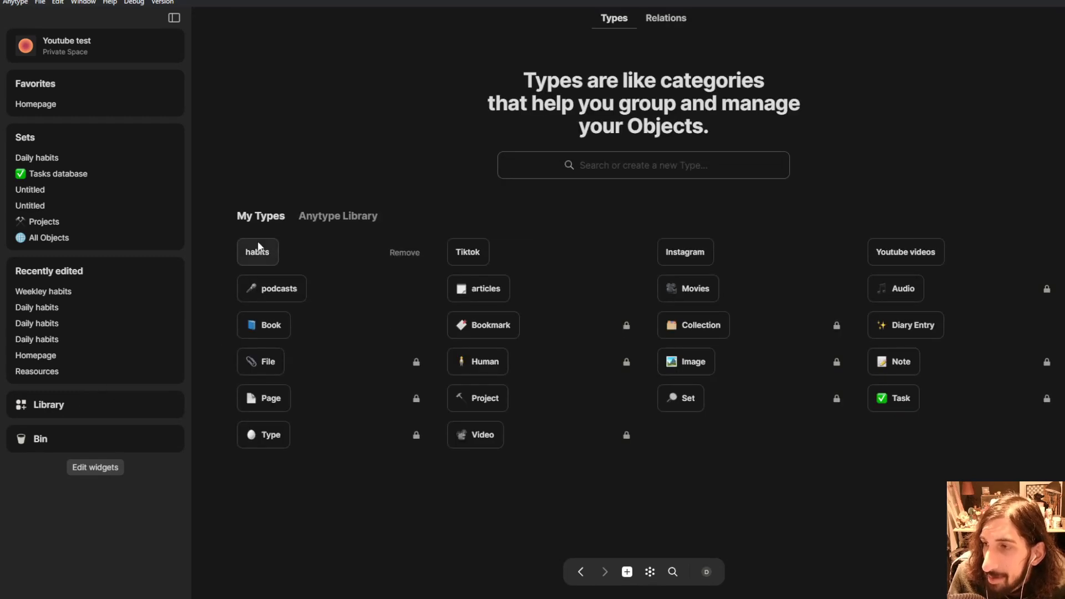
Return to the Daily habits set, now listing Weekley habits beside two Daily habits
left_click(256, 252)
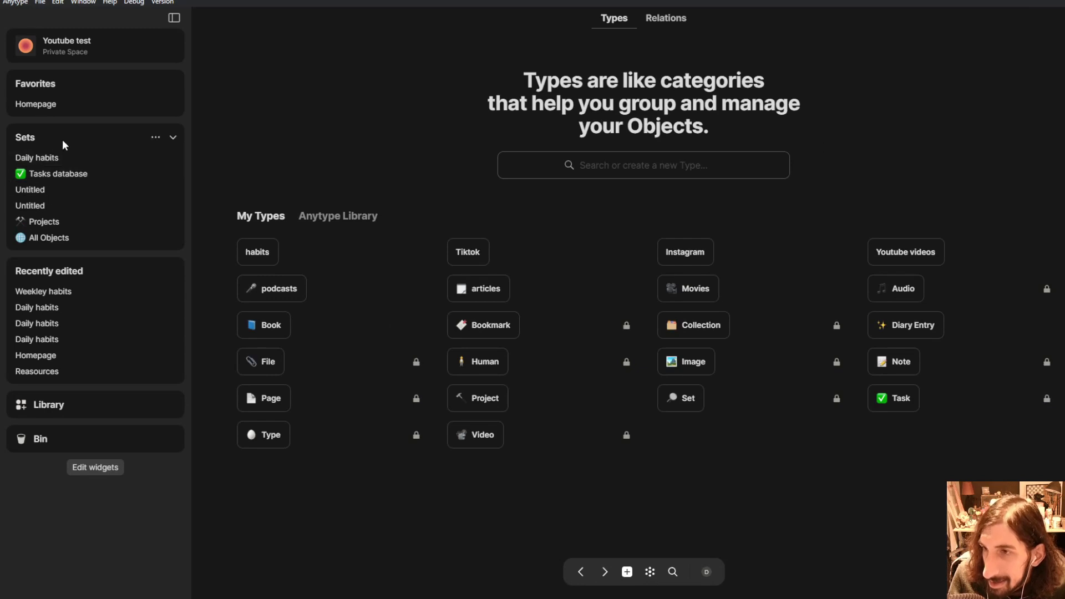
left_click(36, 158)
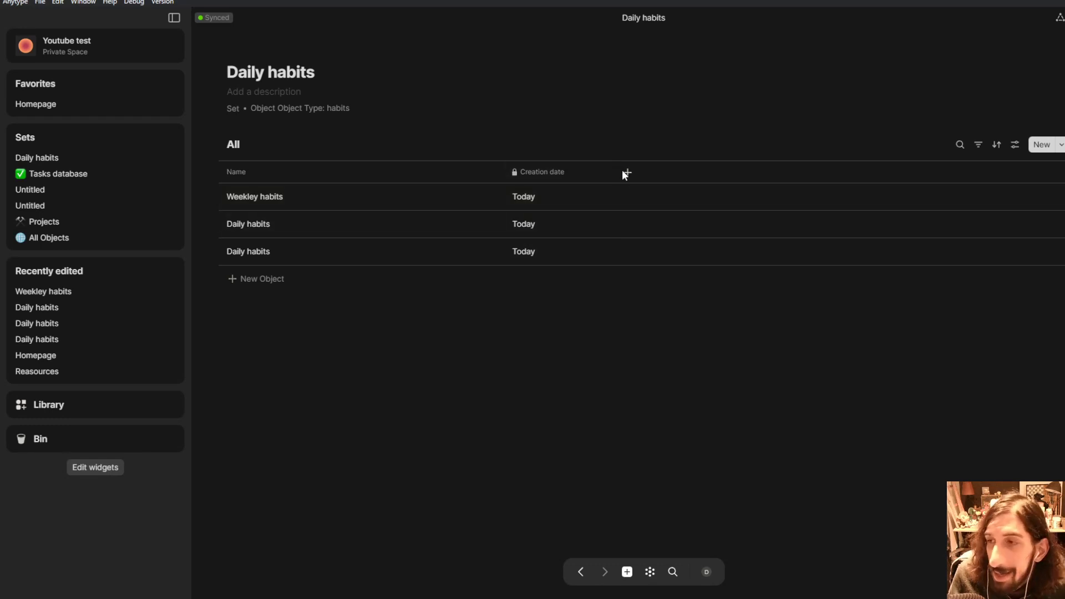
left_click(626, 172)
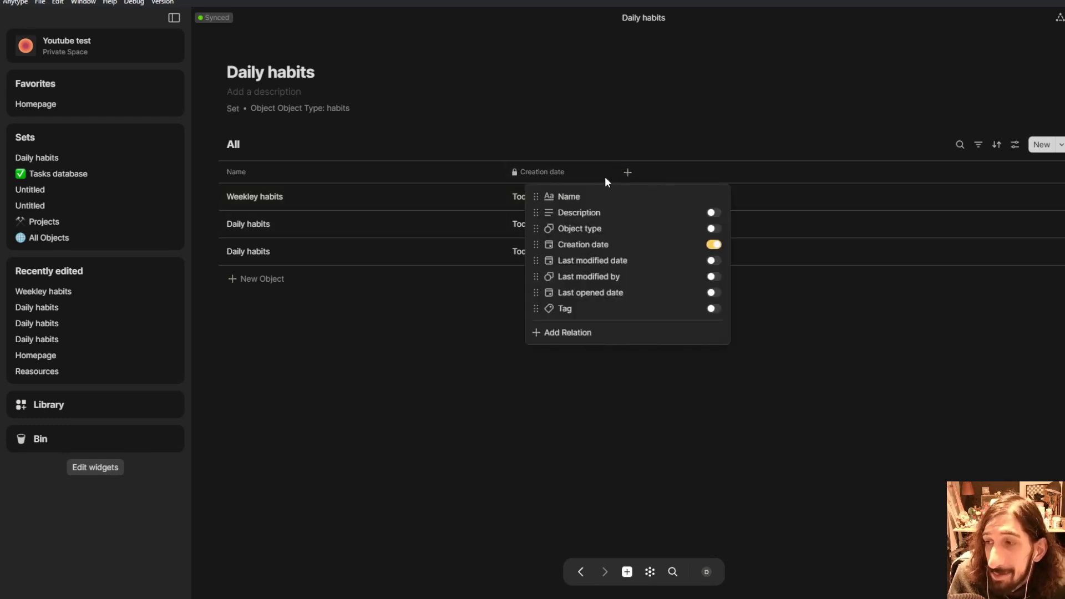
left_click(408, 163)
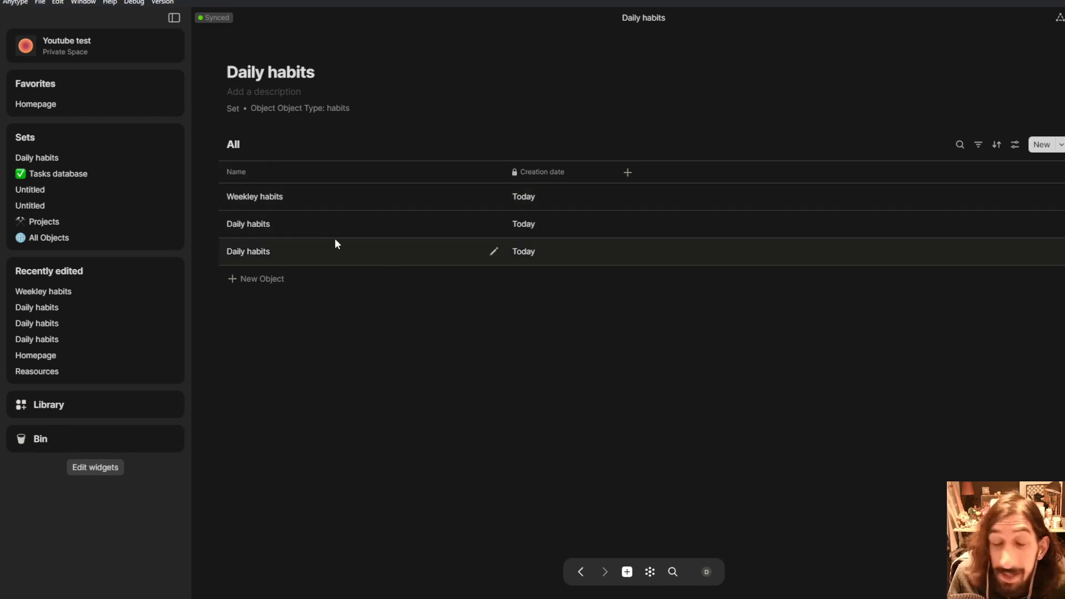
mouse_move(326, 226)
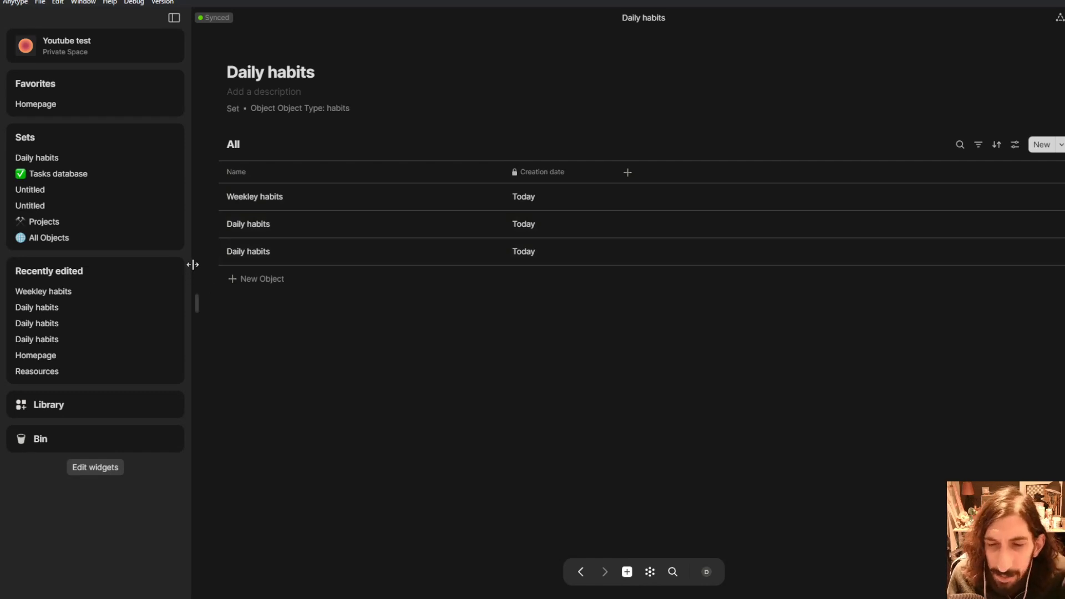
mouse_move(181, 267)
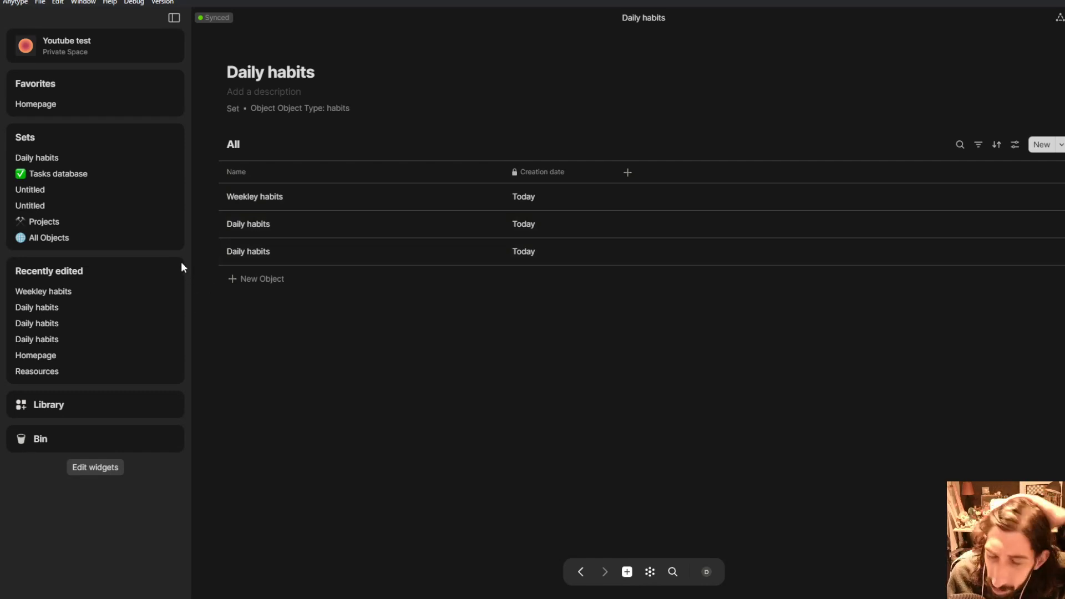